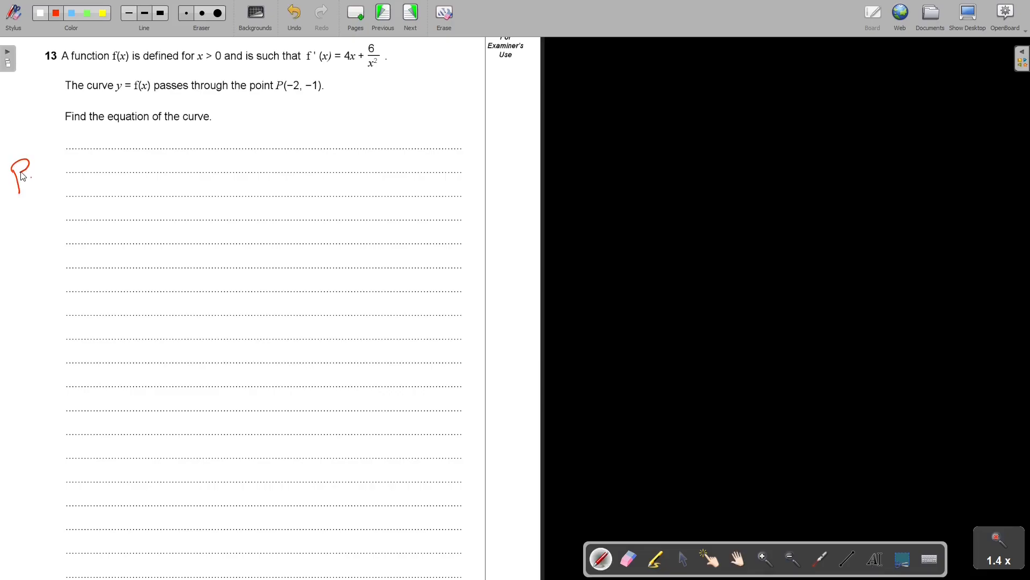
Step: Write the margin page notes, then f'(x) = 4x + 6/x² in red on the first line
drag(33, 177, 53, 177)
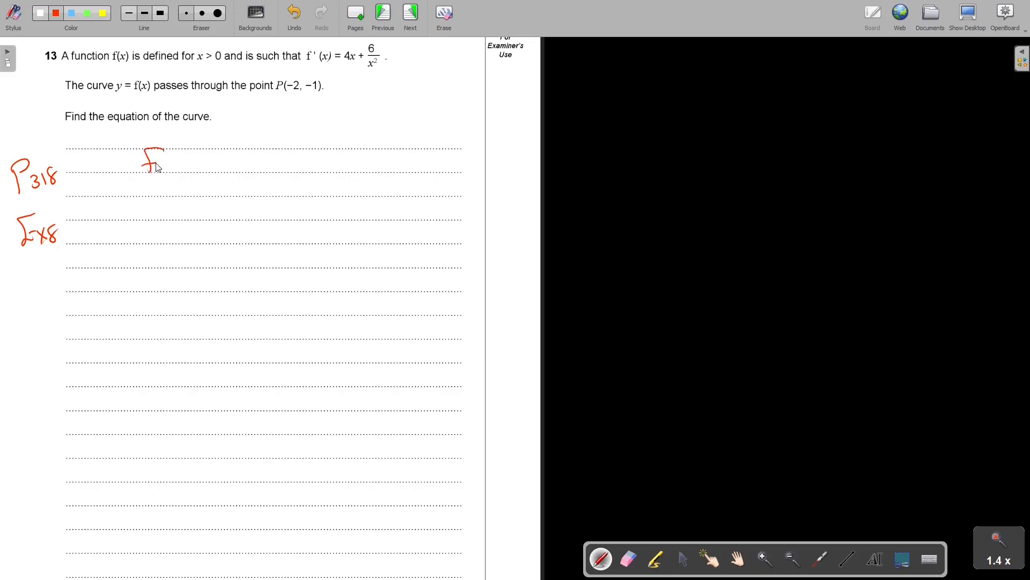
drag(167, 158, 211, 177)
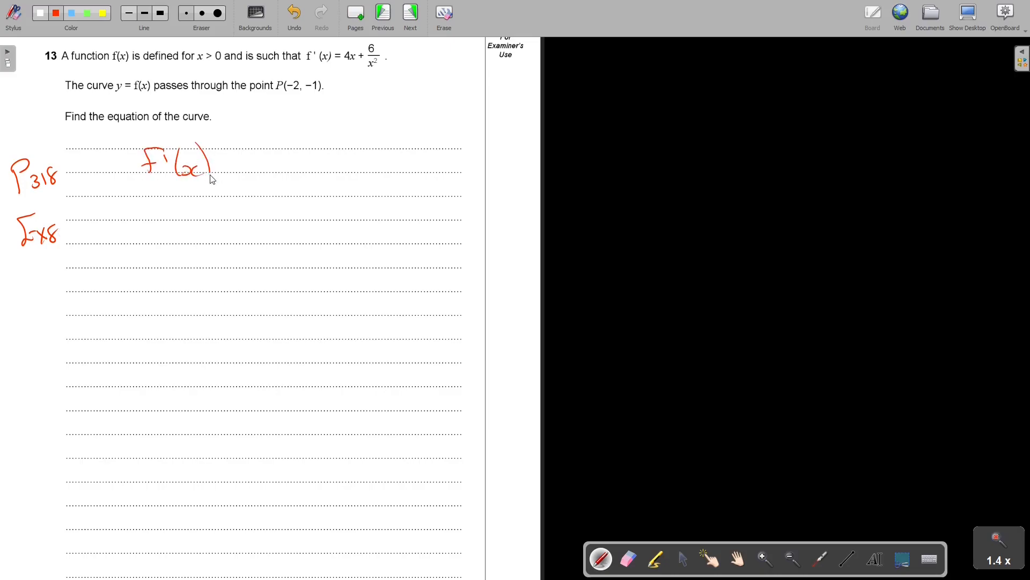
drag(220, 167, 259, 177)
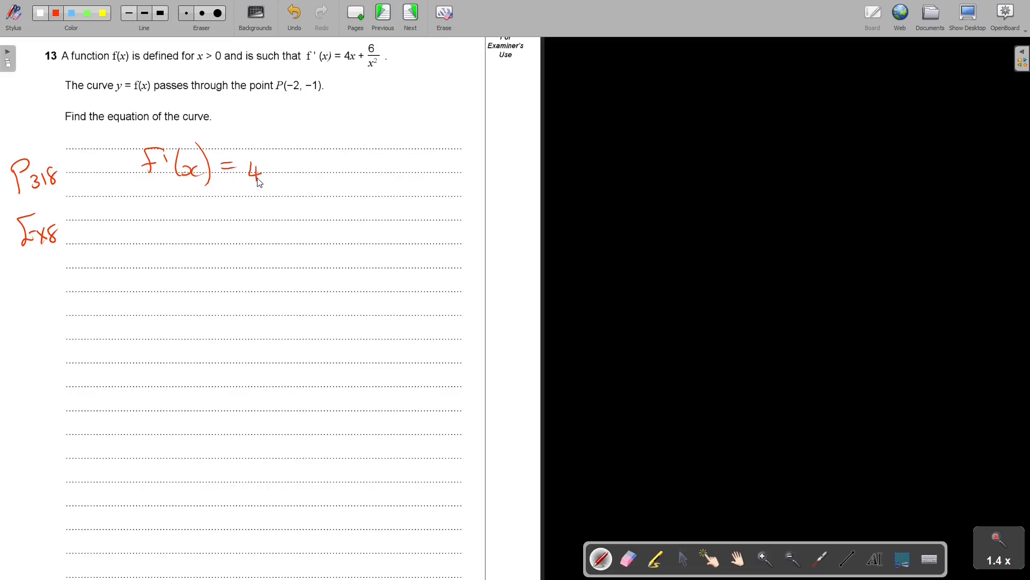
drag(266, 167, 342, 148)
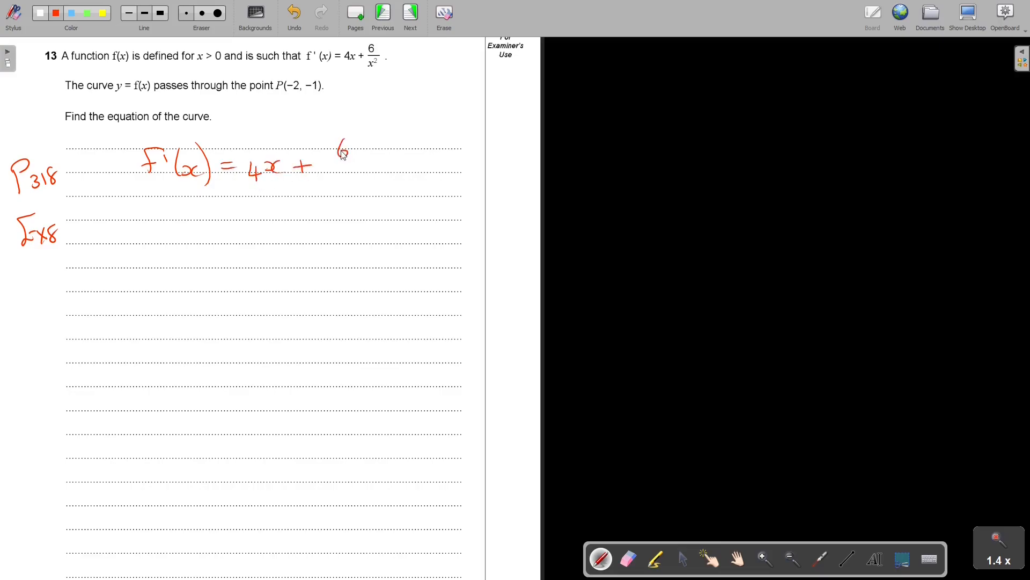
drag(342, 145, 345, 174)
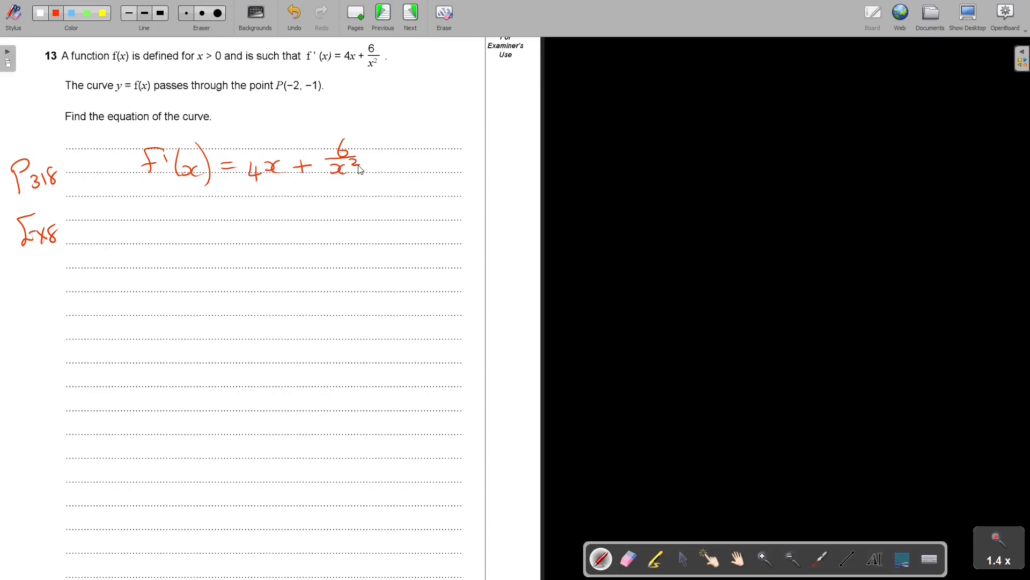
Step: Begin the rewrite = 4x + 6x⁻² on the next line
drag(217, 211, 266, 217)
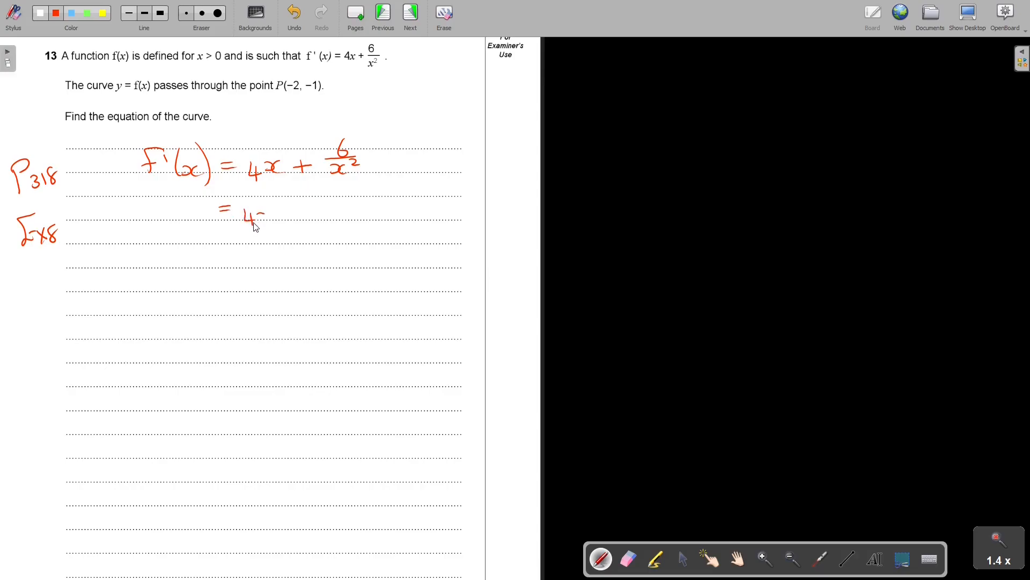
drag(263, 213, 332, 214)
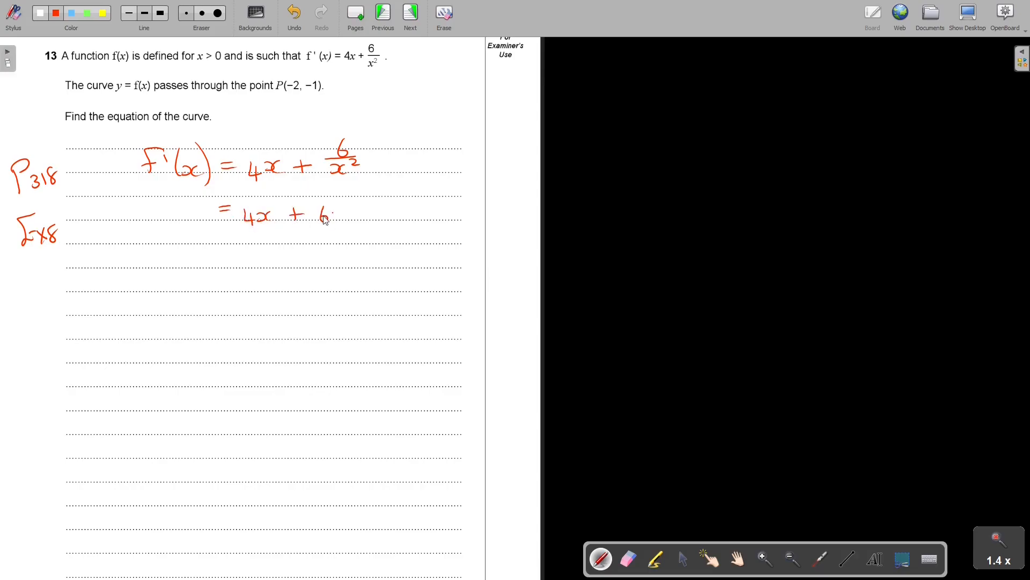
drag(322, 213, 368, 204)
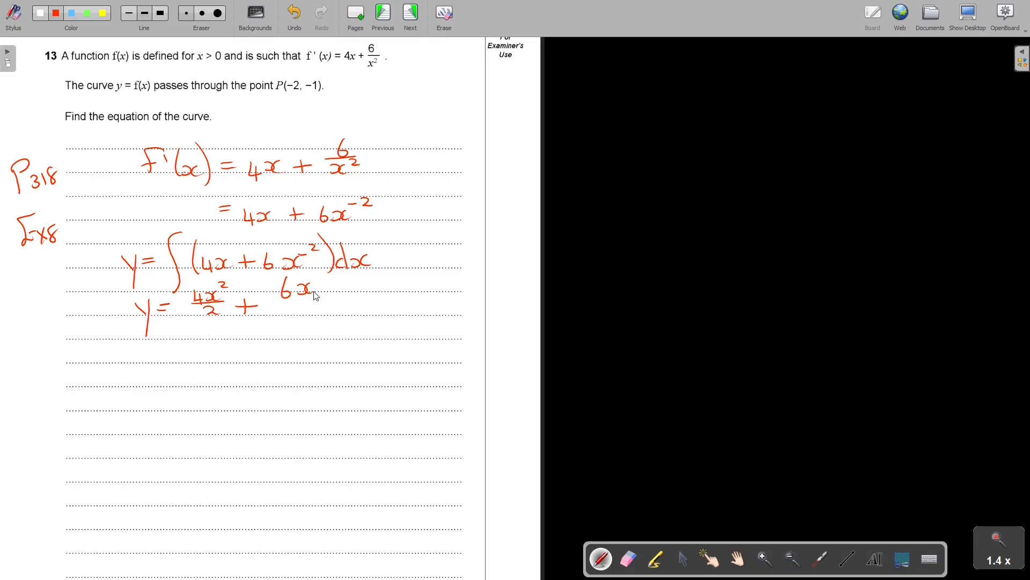
mouse_move(303, 257)
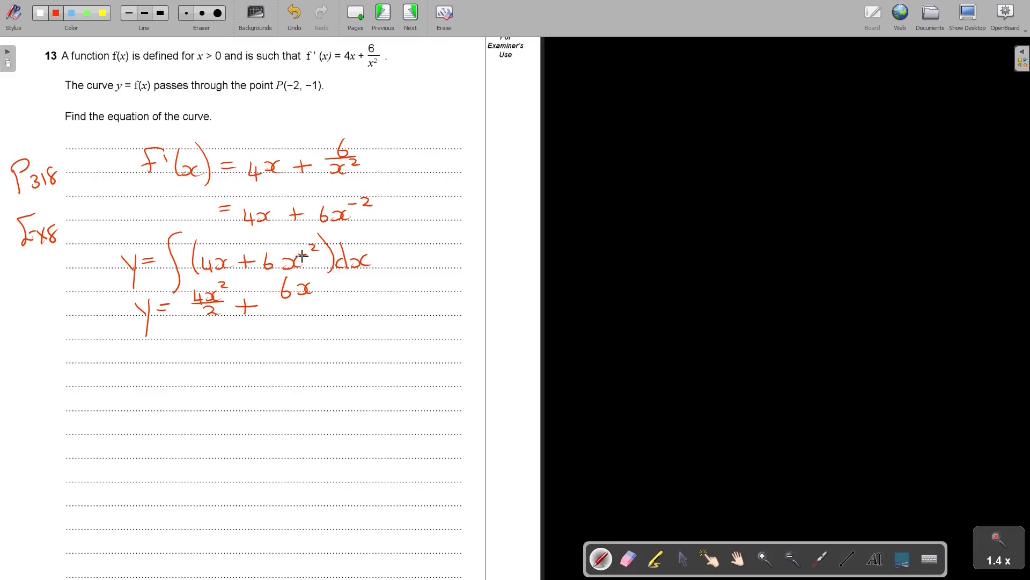
Step: Add the missing minus sign and the −1 power on the integrated 6x term
click(628, 559)
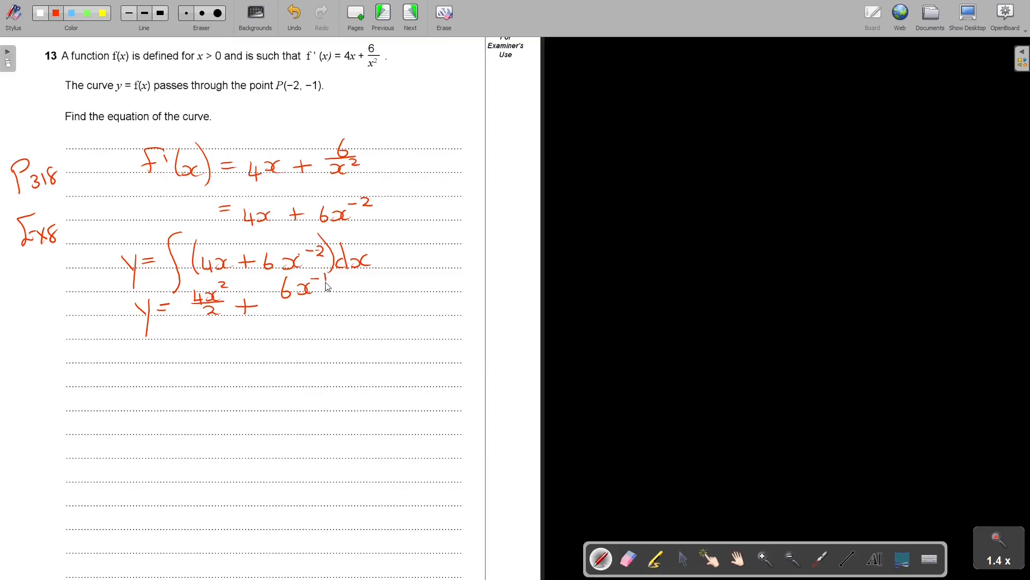
drag(279, 304, 322, 304)
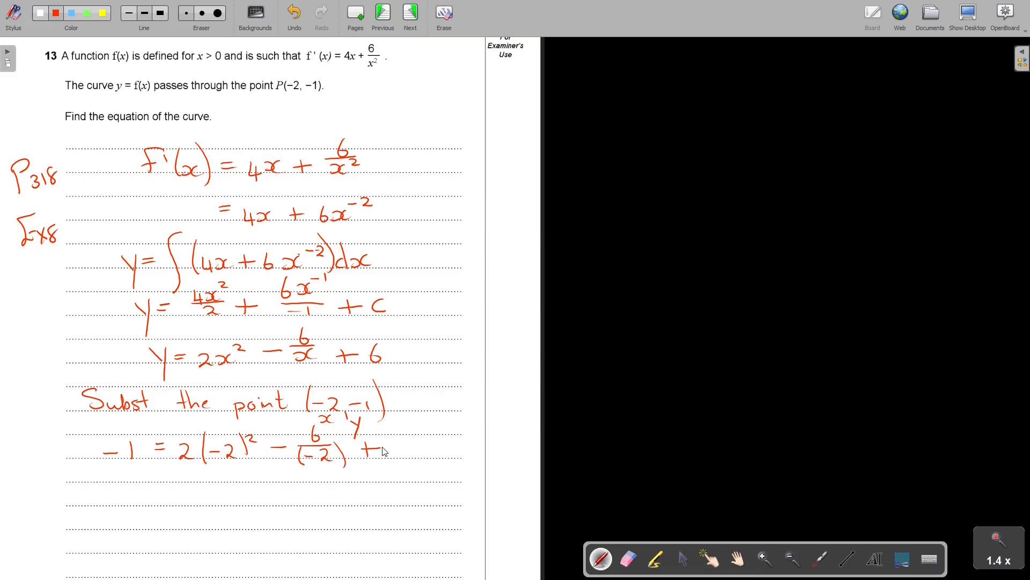
Step: Switch back to the red pen to continue the substitution working
click(627, 559)
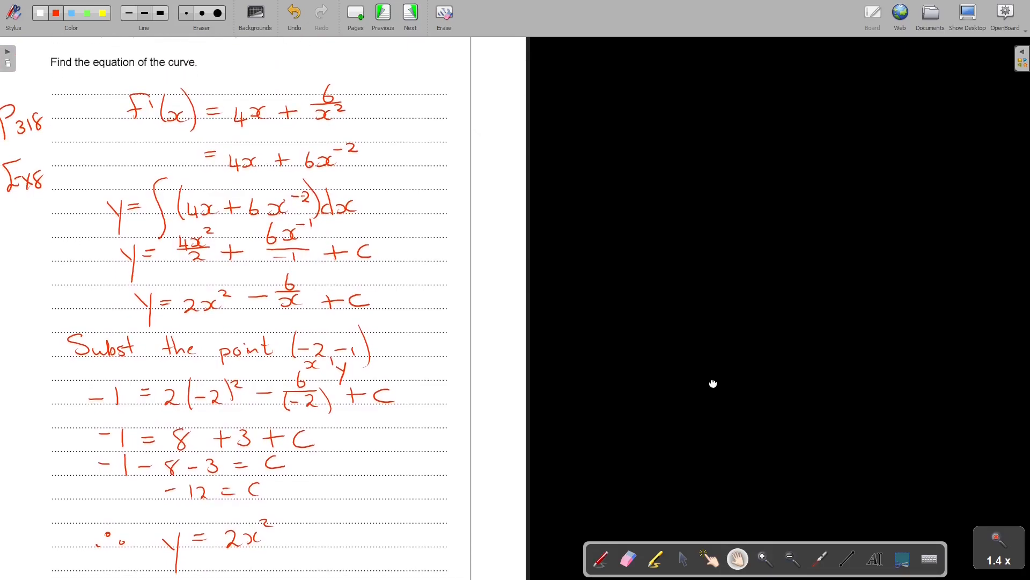
Step: Move the page up to reach the lower answer lines for −6/x − 12
drag(127, 317, 244, 318)
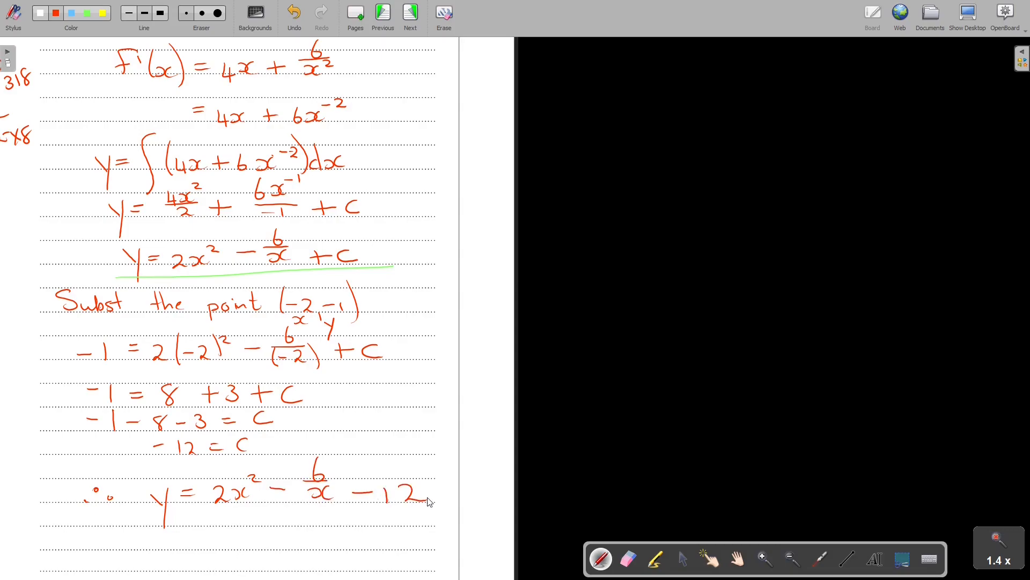
mouse_move(423, 497)
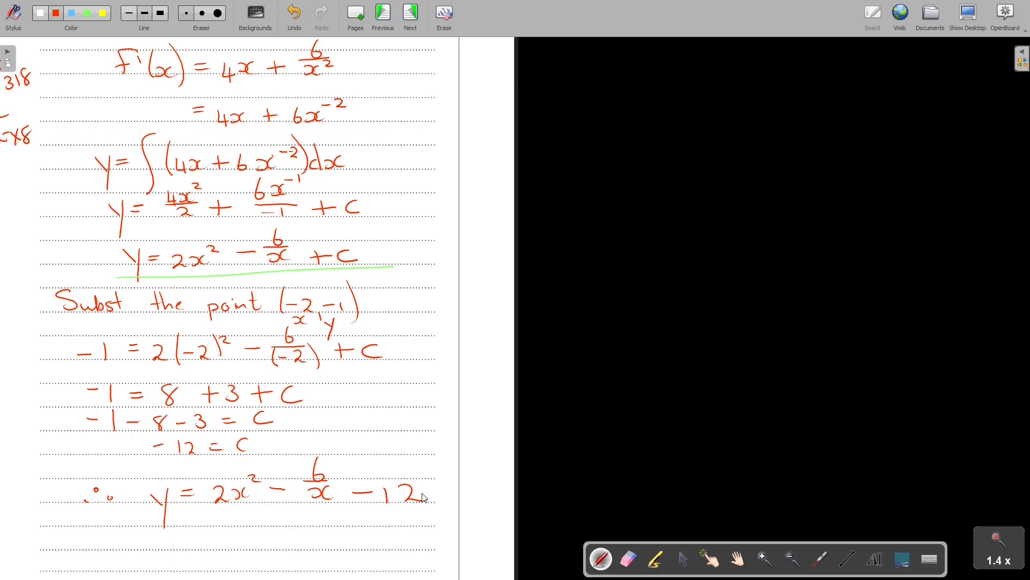
mouse_move(754, 18)
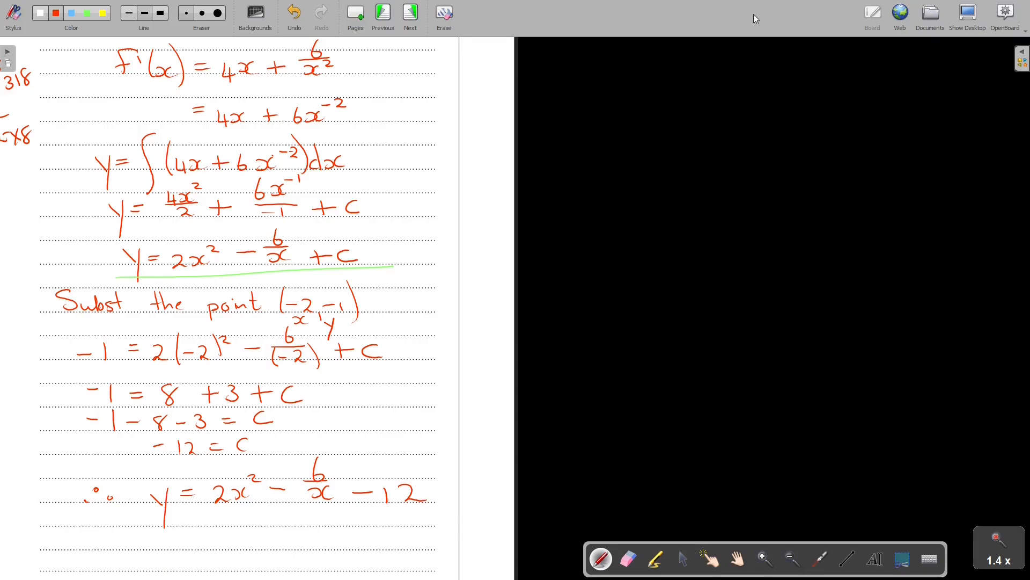
Step: Open the exam report from the My documents library
click(929, 13)
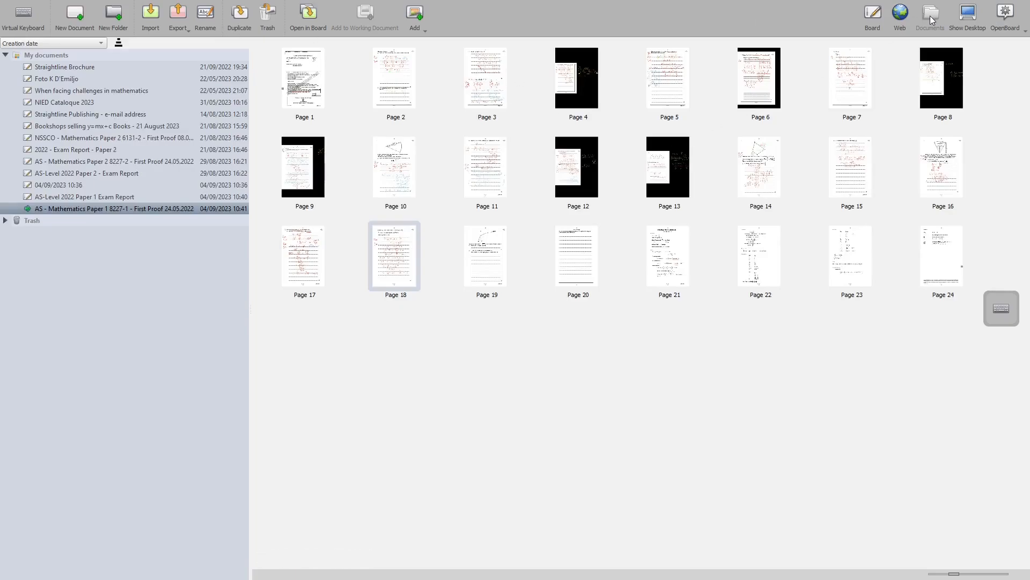
mouse_move(965, 100)
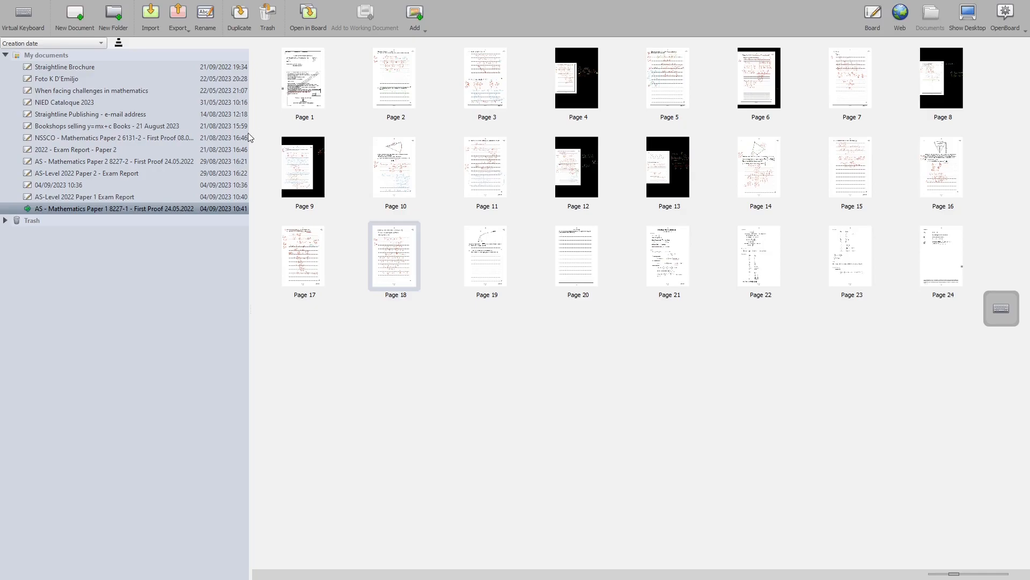
click(84, 196)
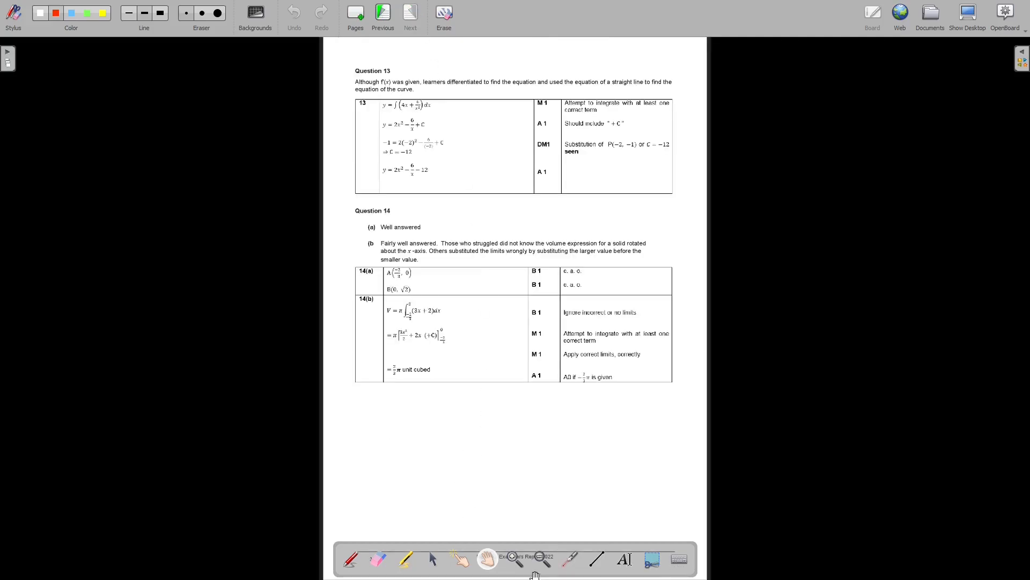
Step: Zoom and scroll through the Question 14 mark scheme, then bring the exam paper's Question 14 back up
click(514, 558)
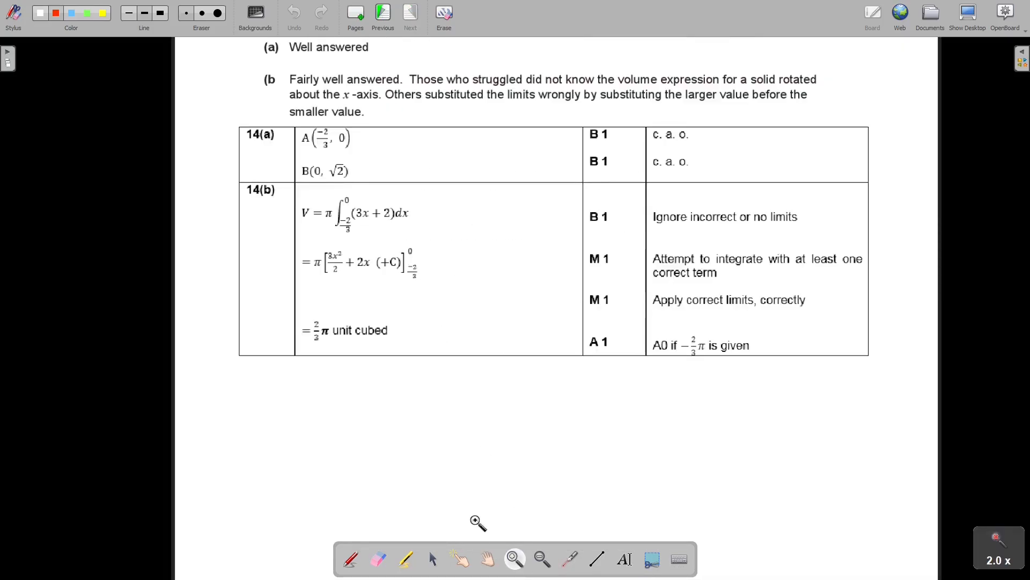
scroll(up, 3)
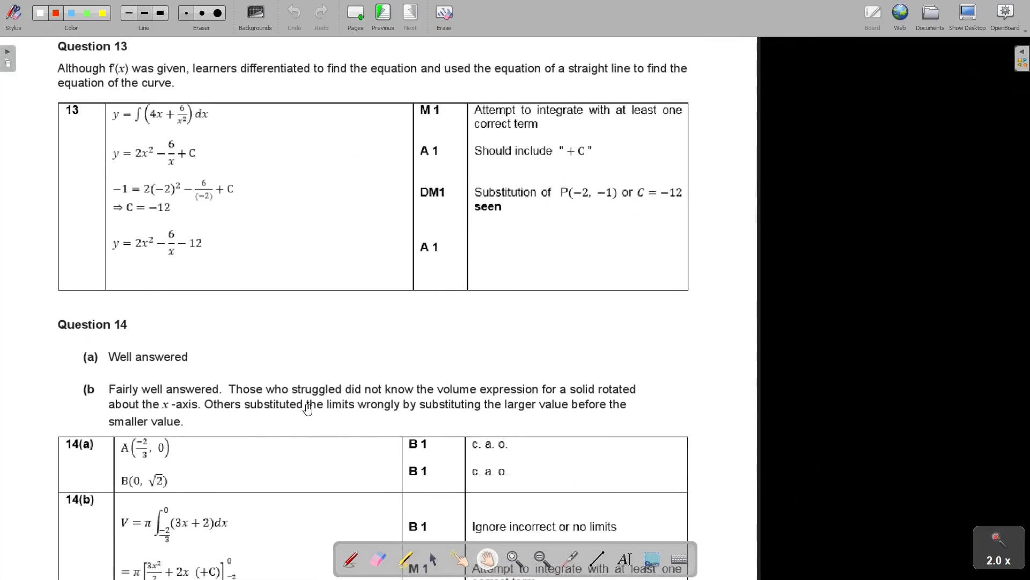
scroll(up, 3)
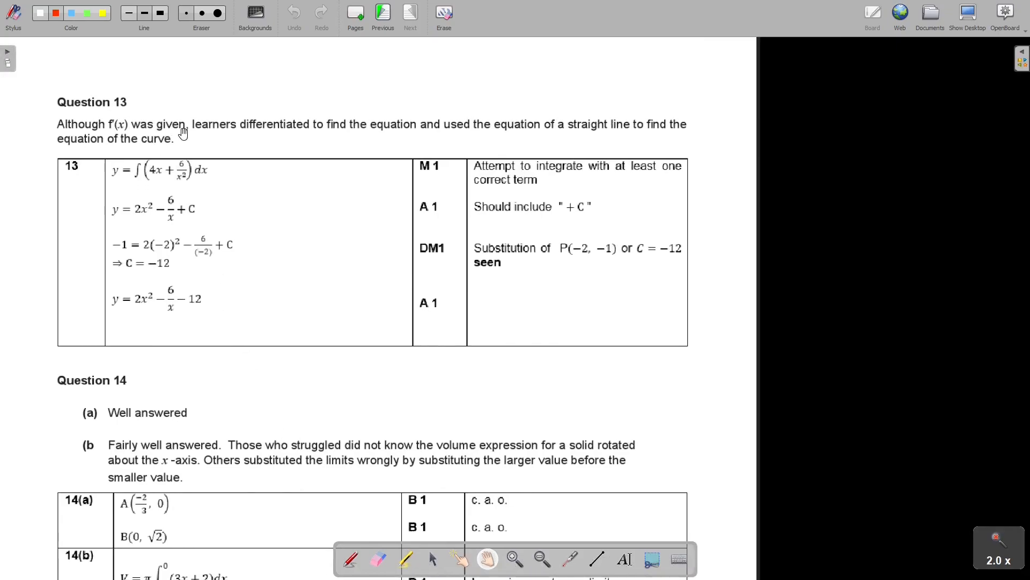
mouse_move(414, 130)
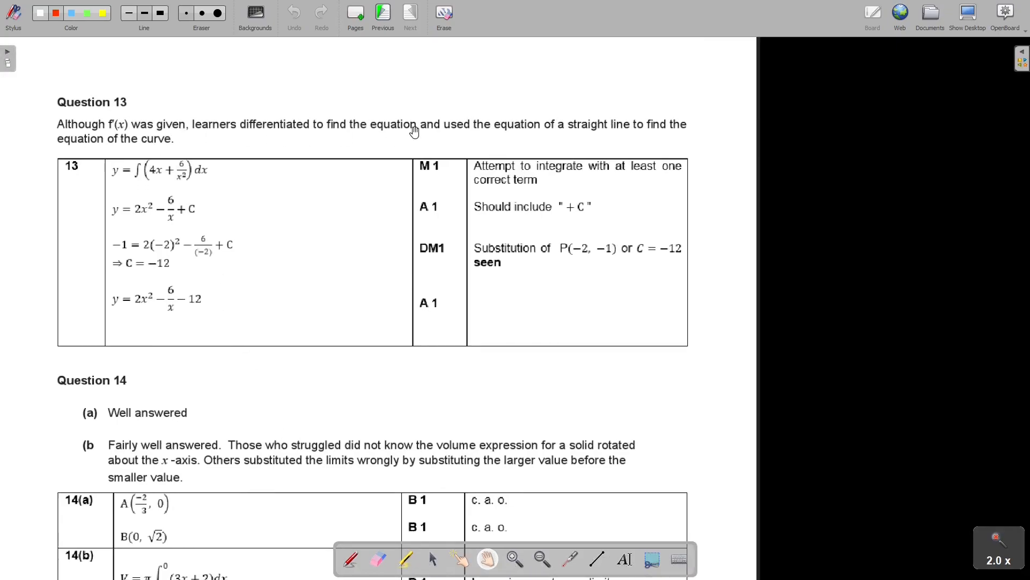
mouse_move(598, 131)
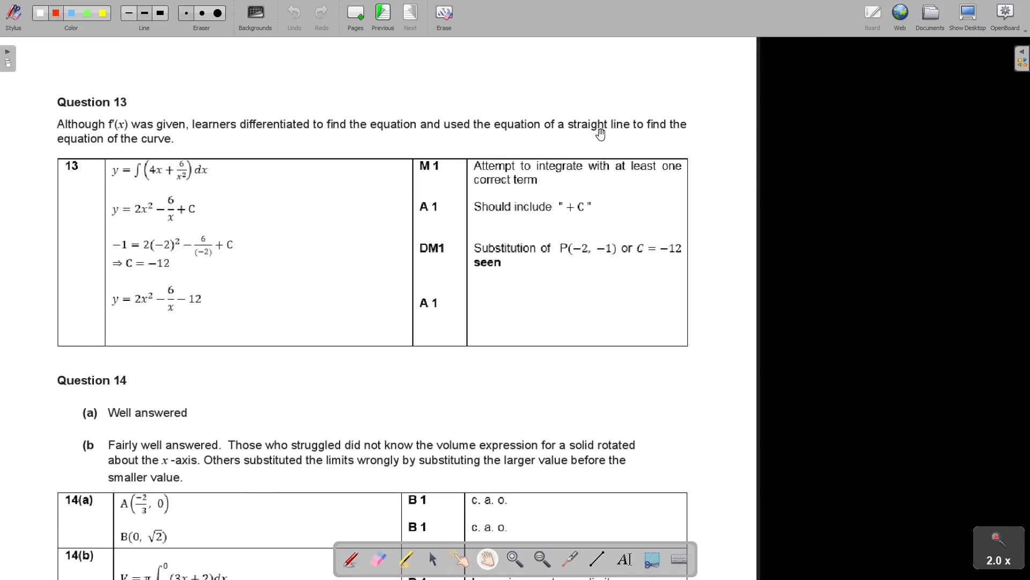
mouse_move(162, 141)
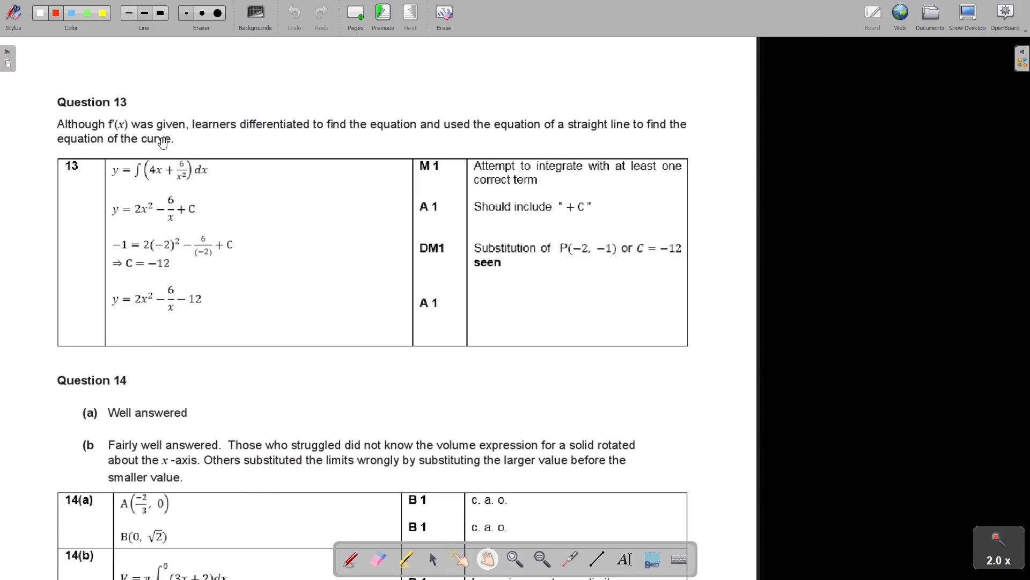
mouse_move(174, 174)
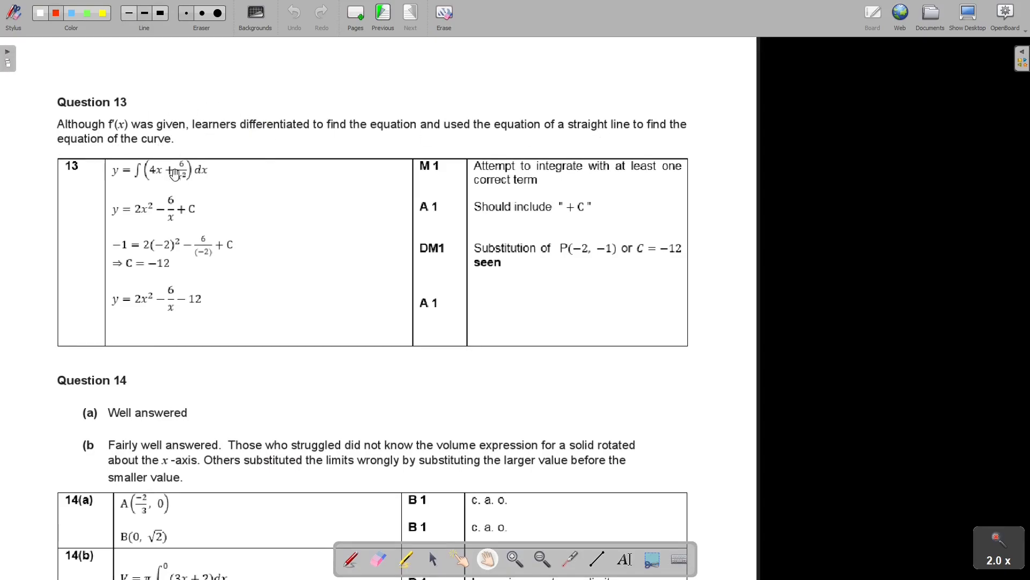
mouse_move(143, 180)
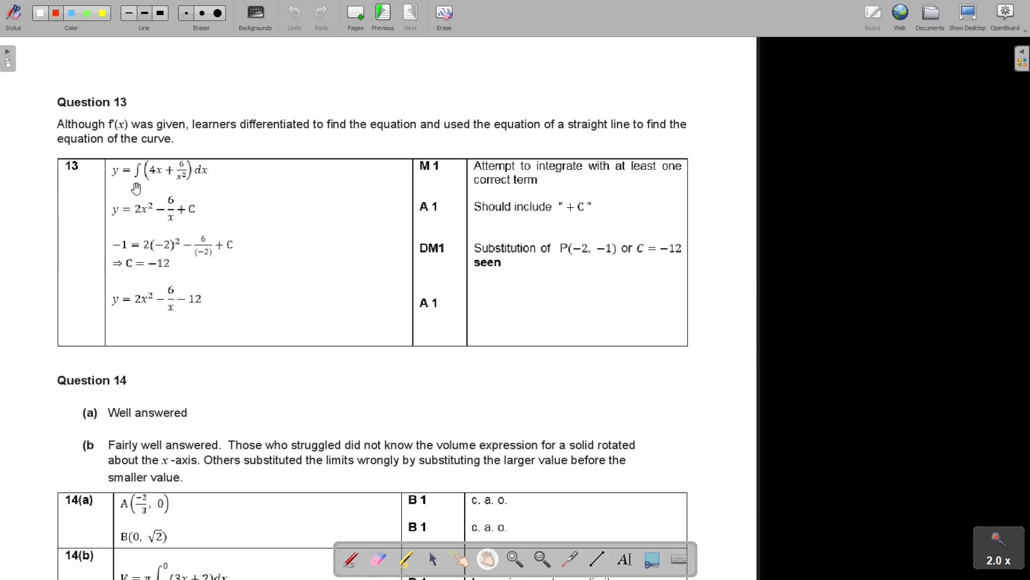
mouse_move(166, 313)
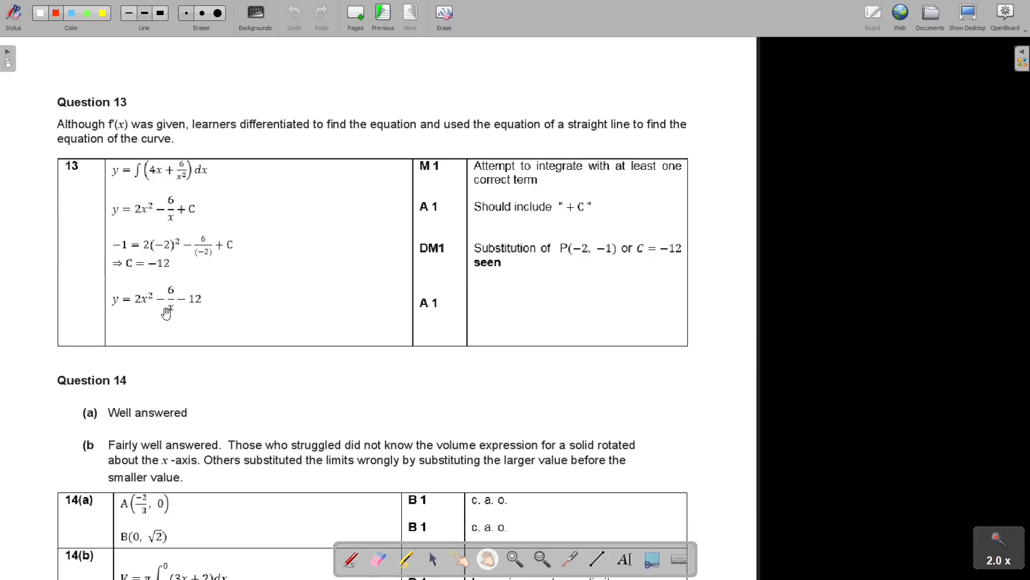
scroll(down, 3)
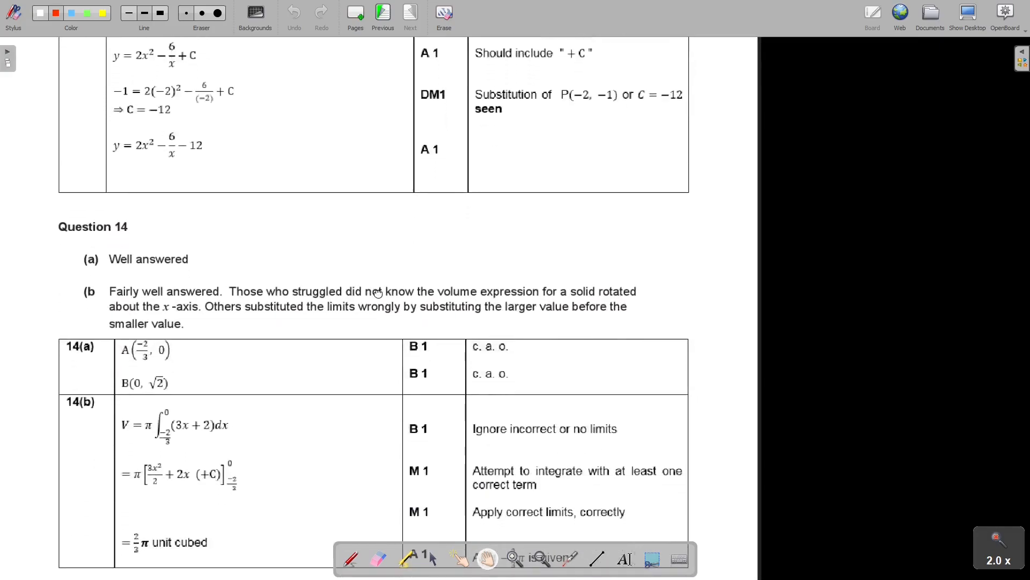
scroll(down, 3)
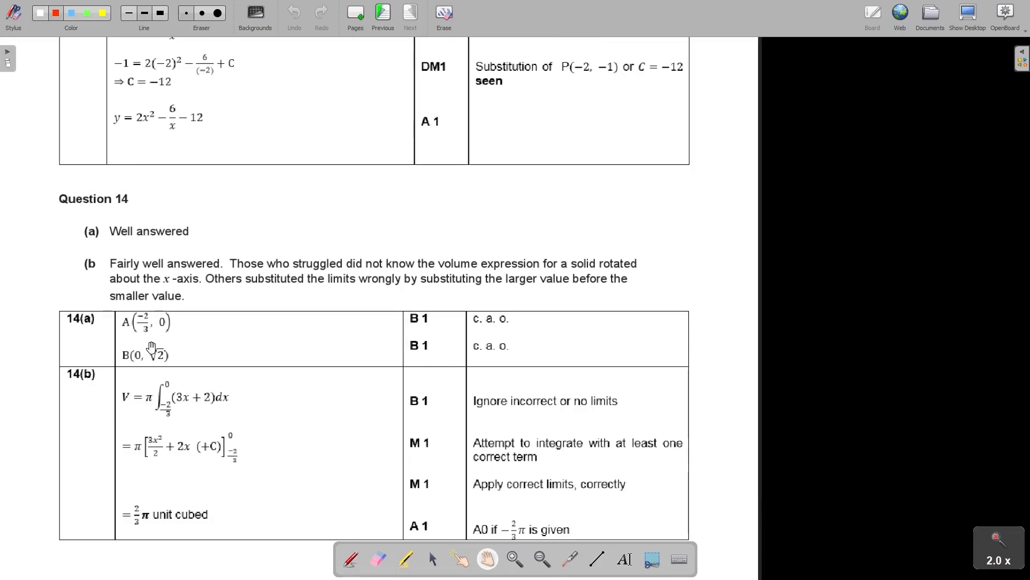
click(382, 13)
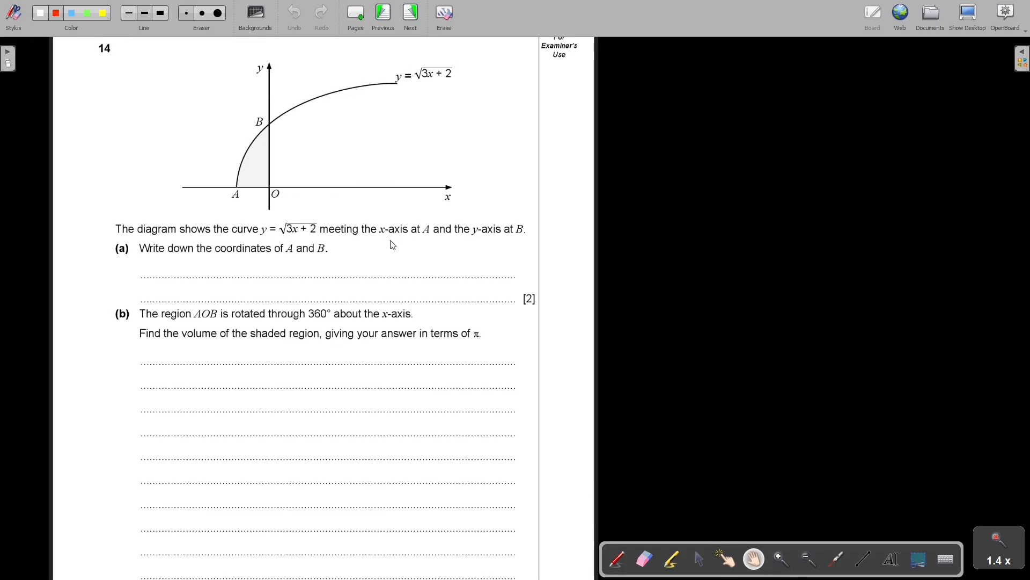
Step: Switch to red ink for the part (a) note, then move on to the Additional Page
click(615, 559)
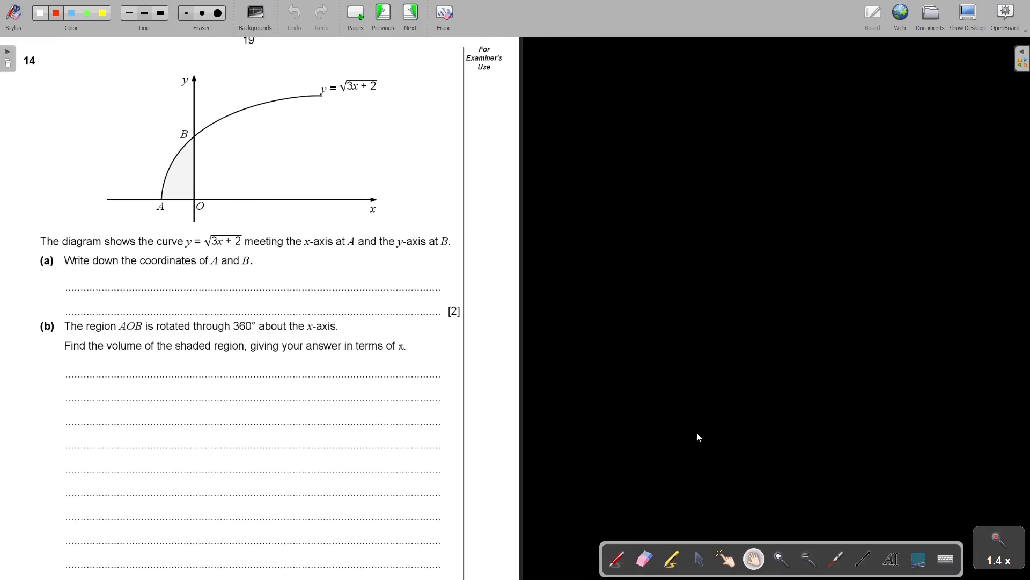
click(54, 13)
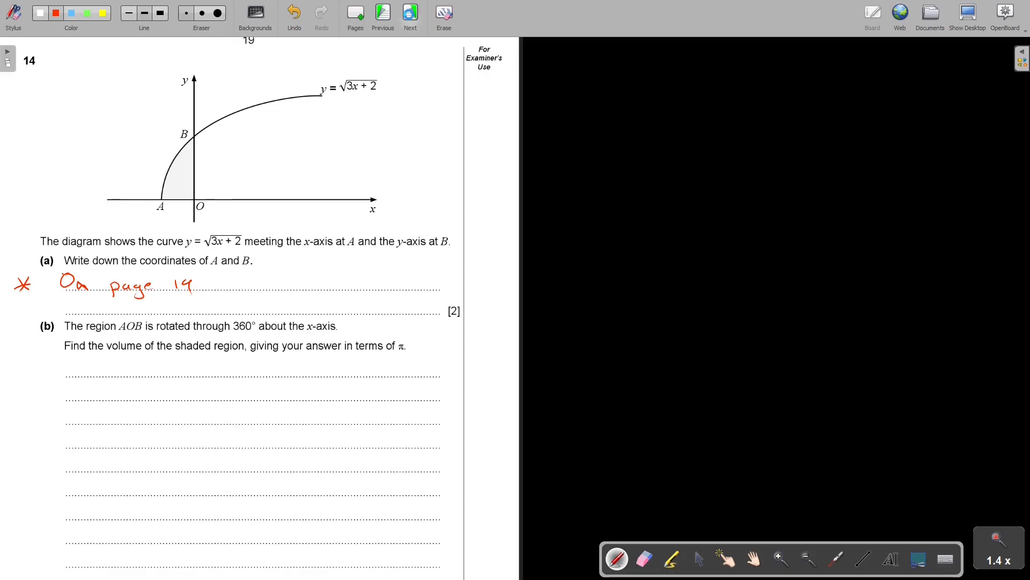
click(410, 14)
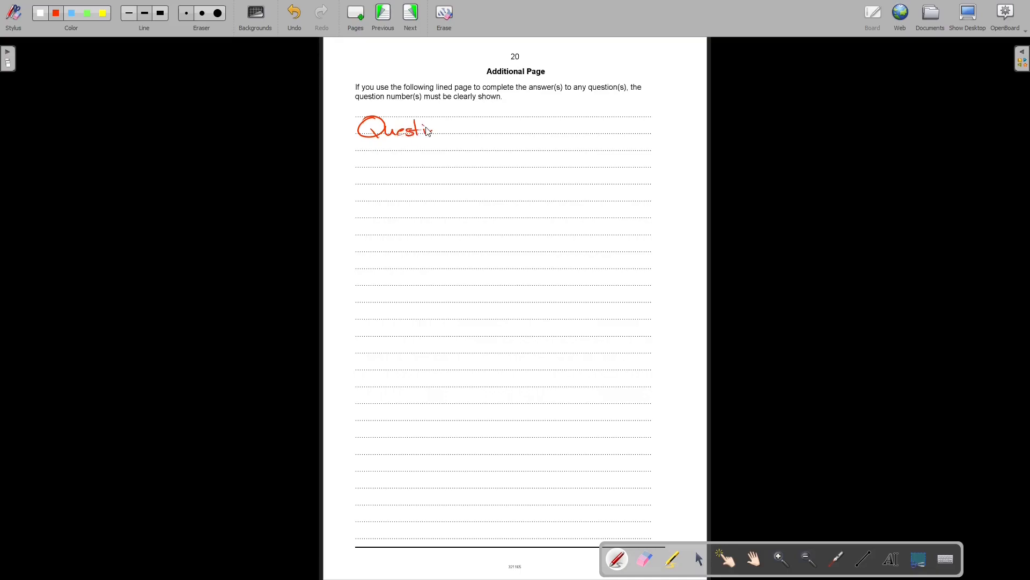
Step: Write the 'Question 14 a)' heading and the curve equation y = √(3x + 2)
drag(430, 131, 486, 138)
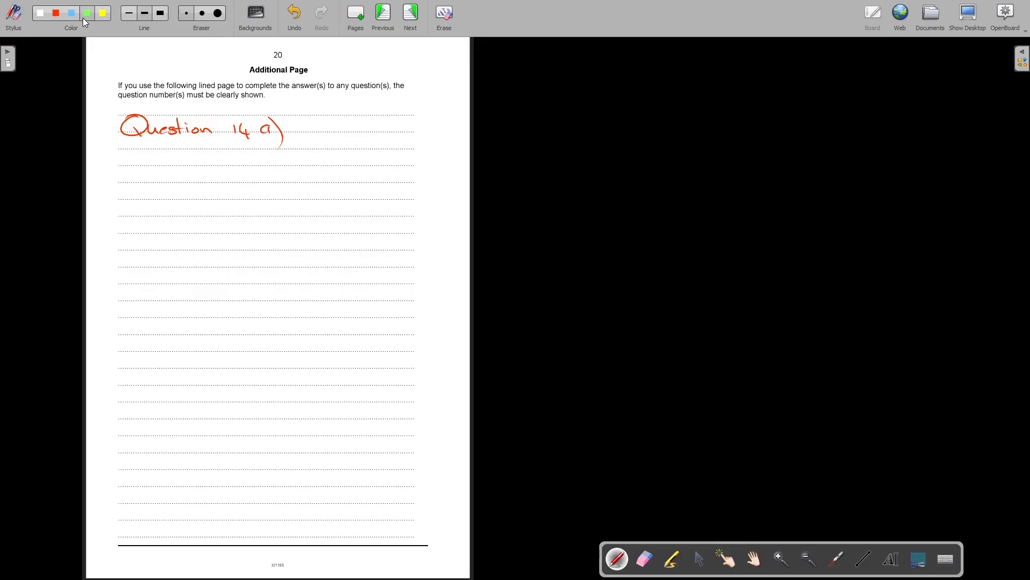
drag(143, 152, 139, 162)
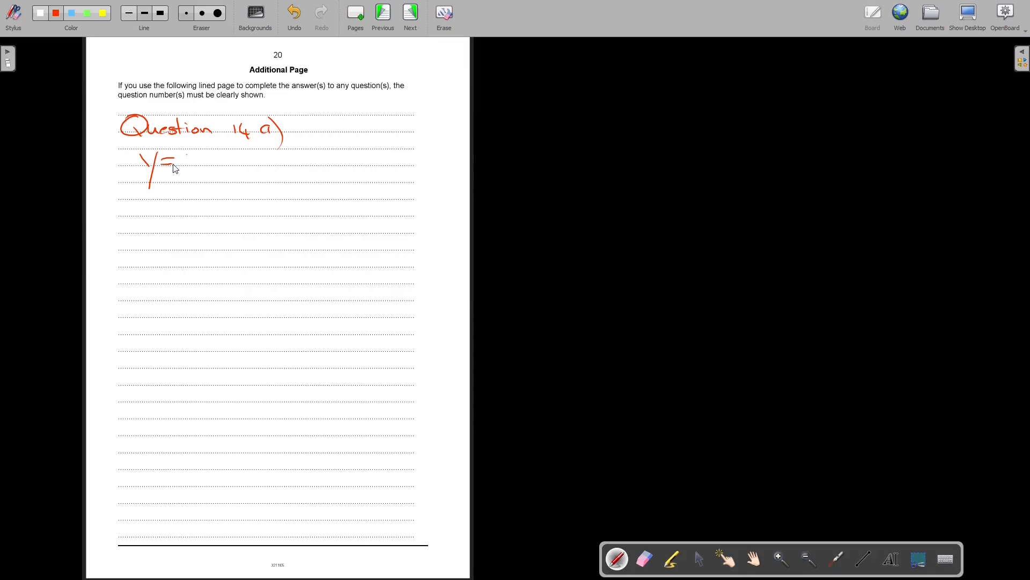
drag(186, 164, 227, 161)
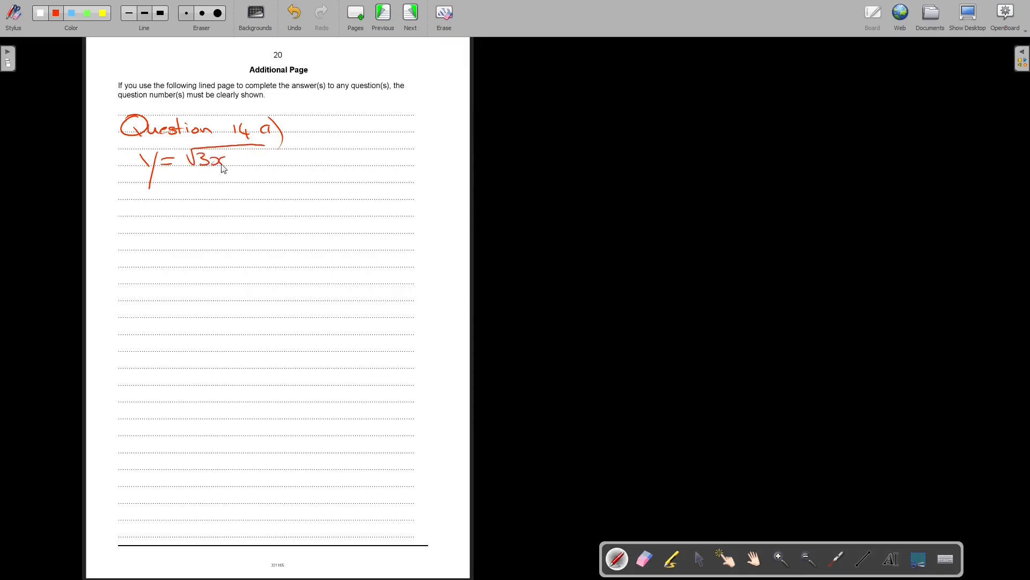
drag(236, 161, 266, 165)
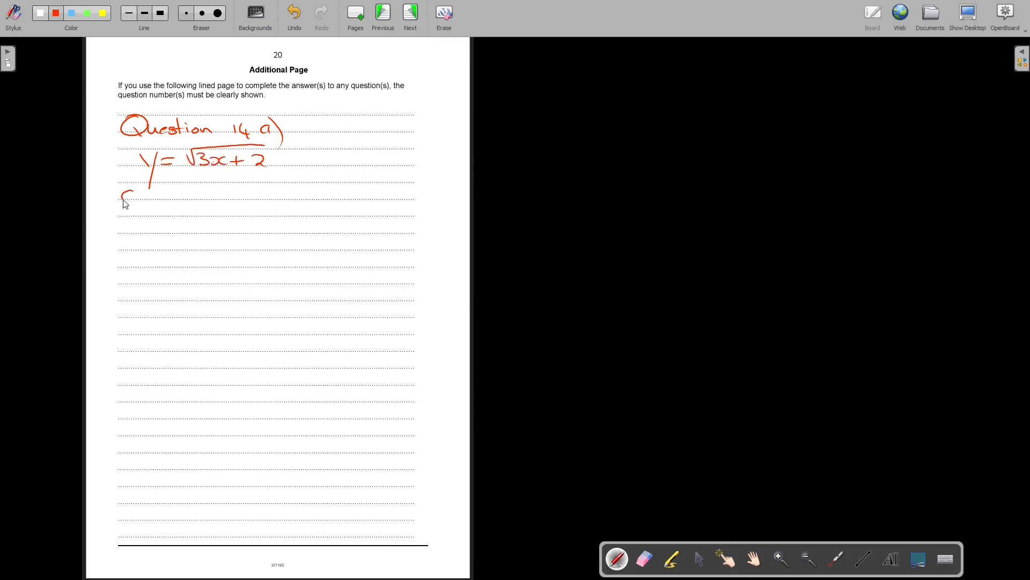
Step: Write 'Cuts x-axis (y = 0)', set √(3x + 2) = 0 and solve for x, then pick blue ink
drag(122, 196, 161, 197)
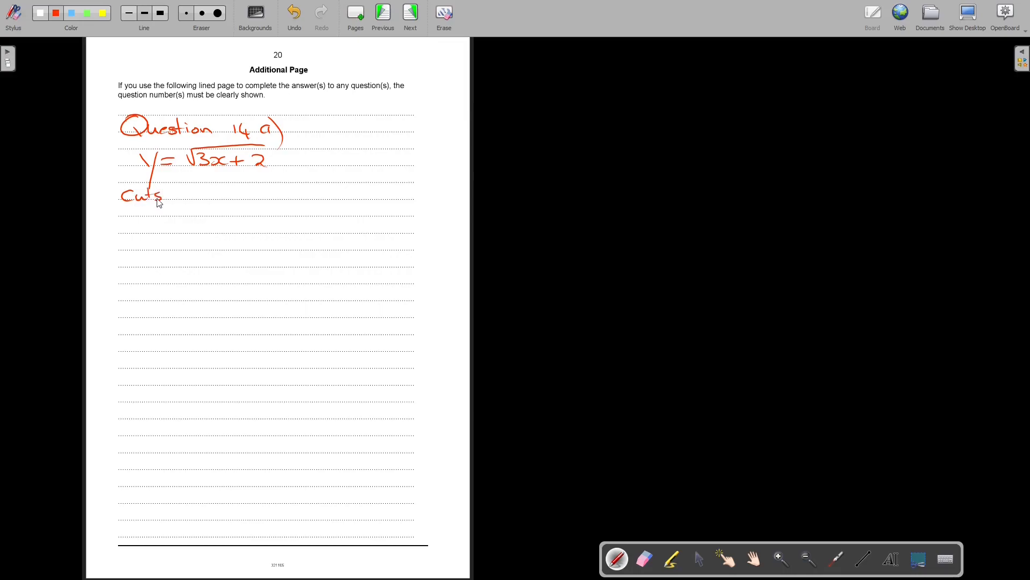
drag(177, 197, 187, 197)
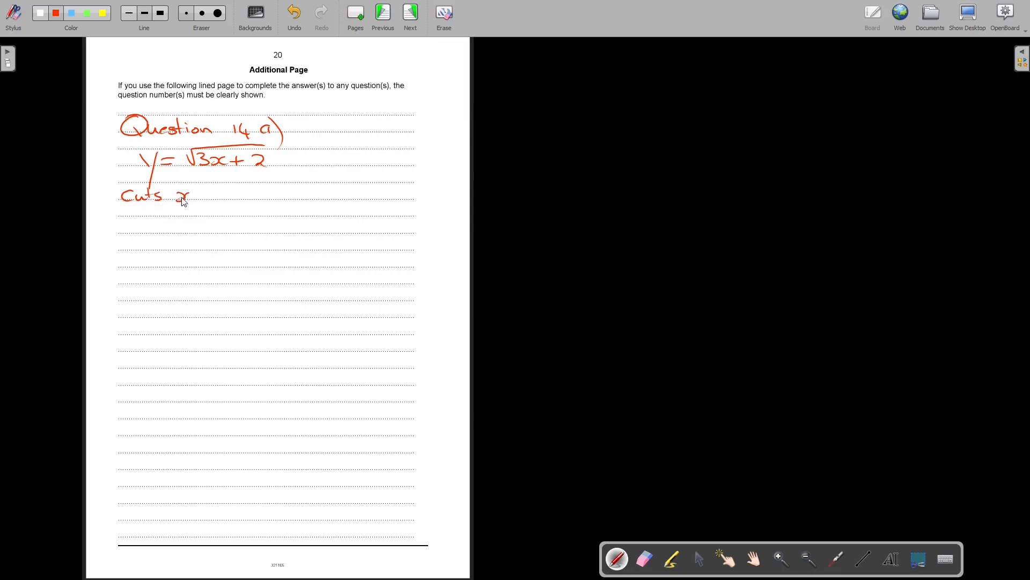
drag(187, 197, 239, 197)
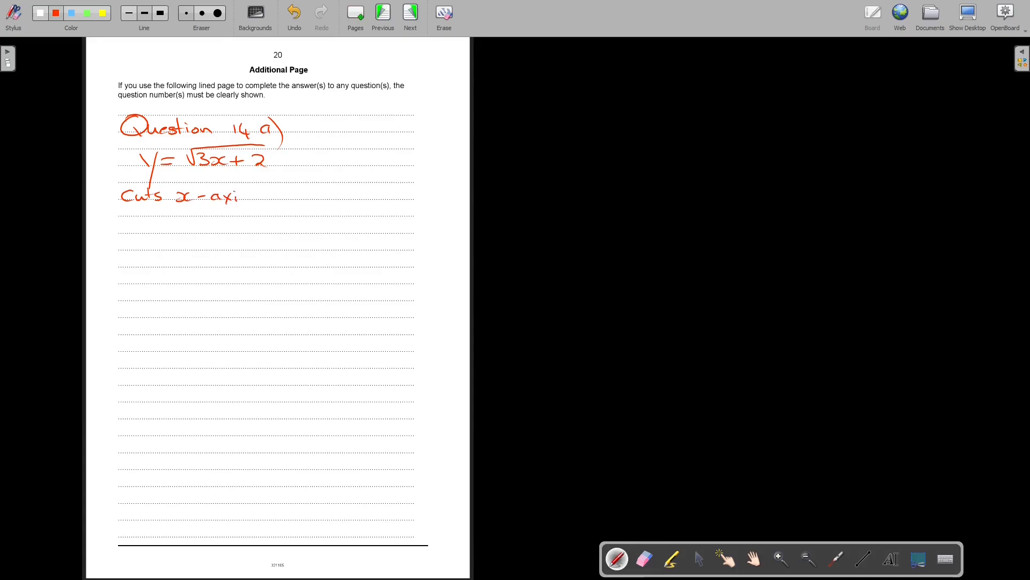
drag(241, 197, 275, 201)
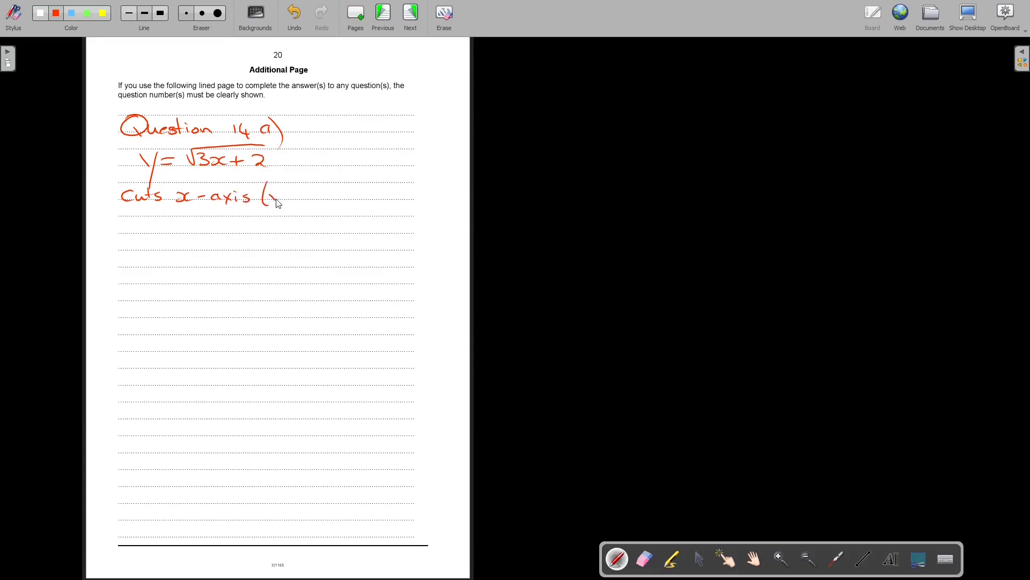
drag(269, 194, 306, 197)
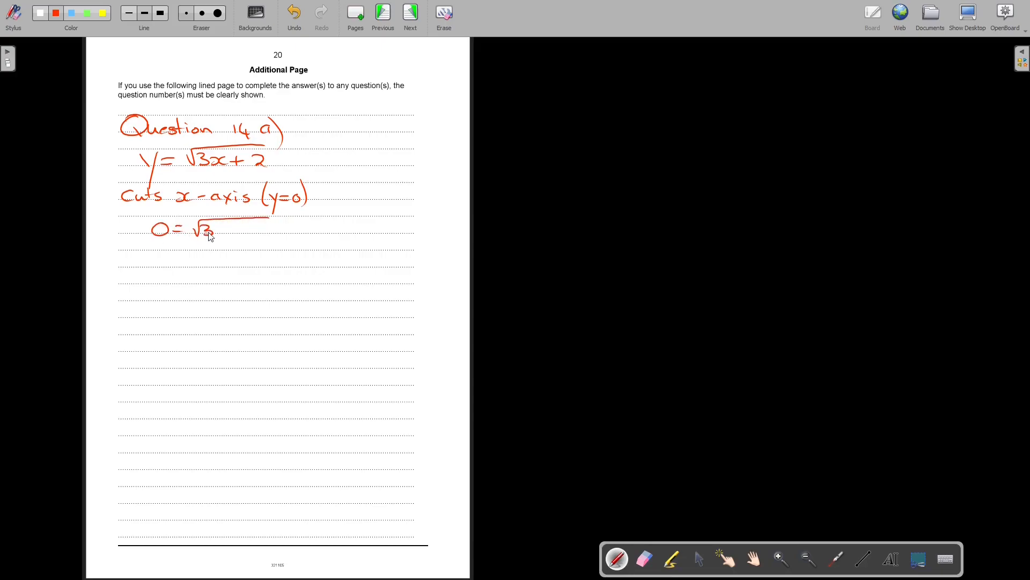
drag(217, 229, 263, 229)
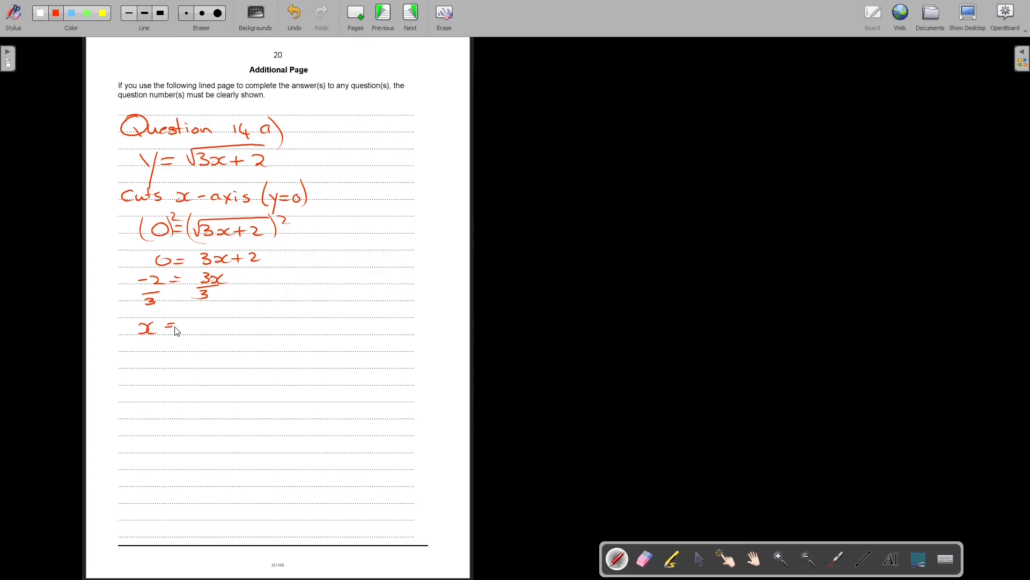
drag(187, 315, 213, 329)
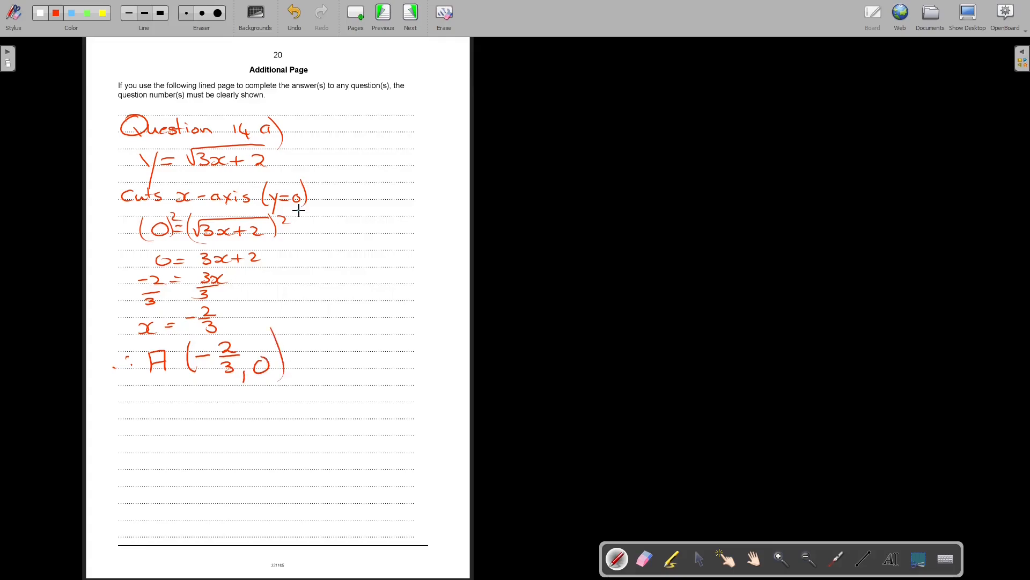
click(71, 12)
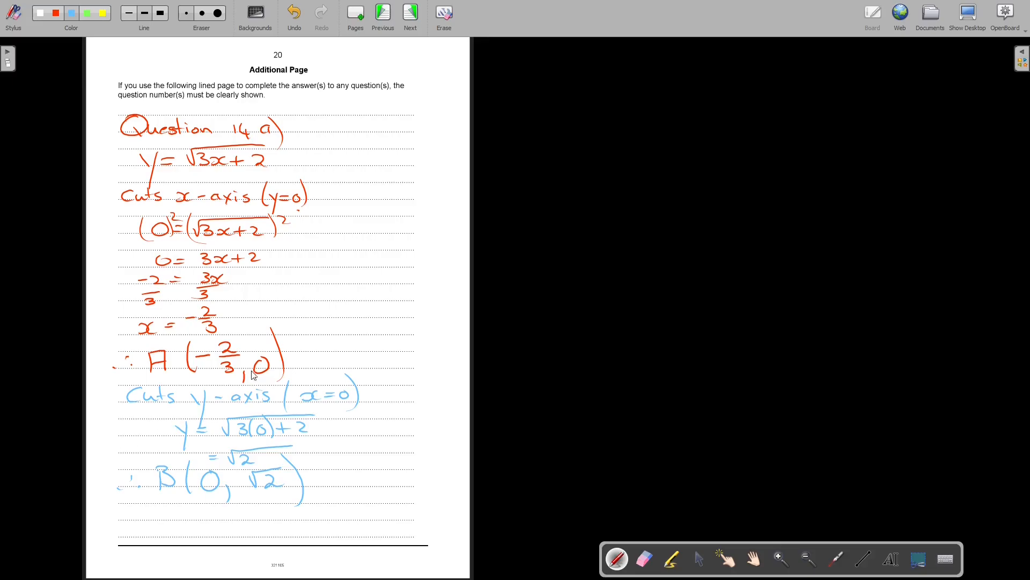
mouse_move(514, 53)
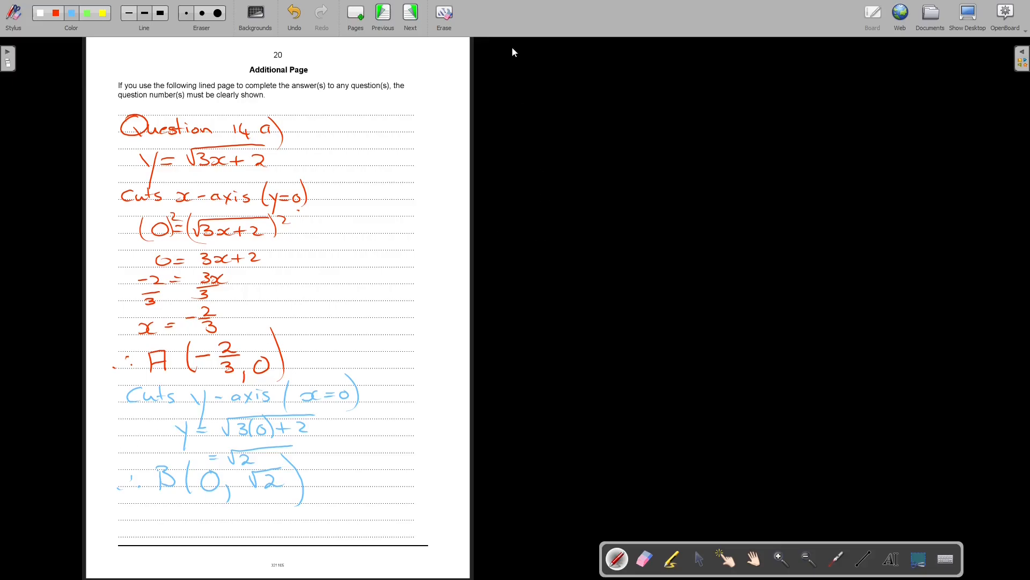
mouse_move(978, 6)
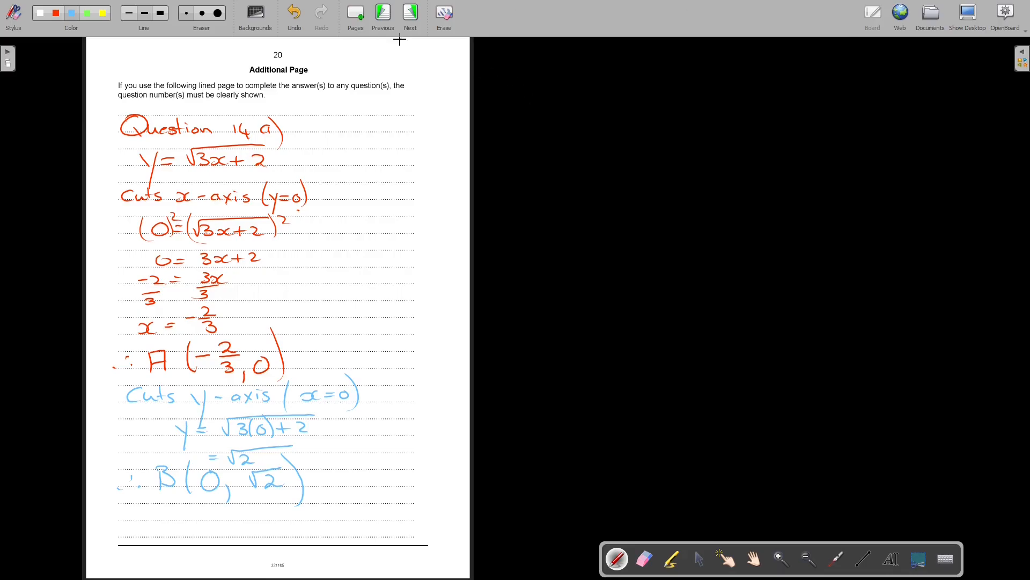
Step: Return to the Question 14 page of the exam paper
click(382, 13)
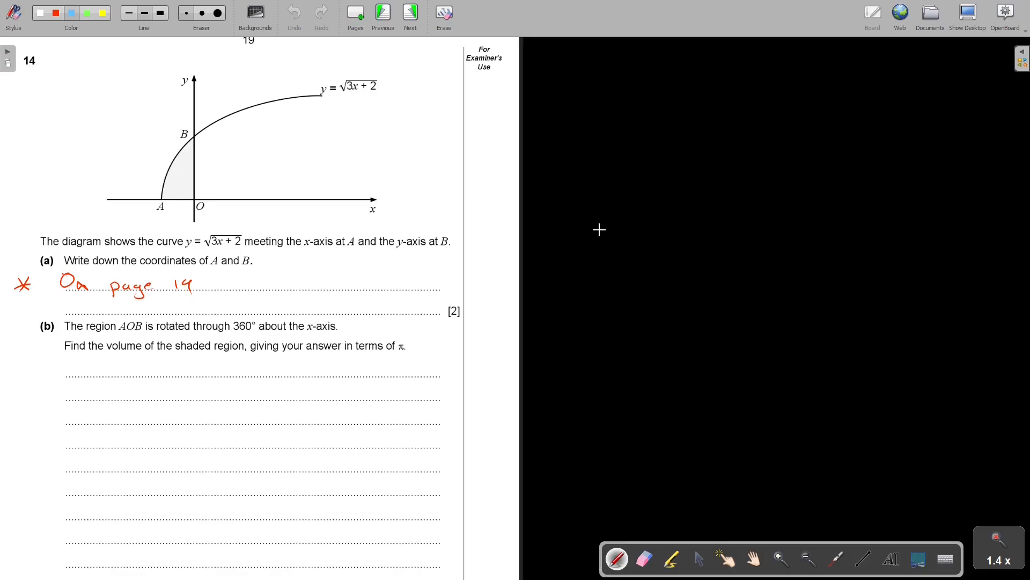
mouse_move(769, 571)
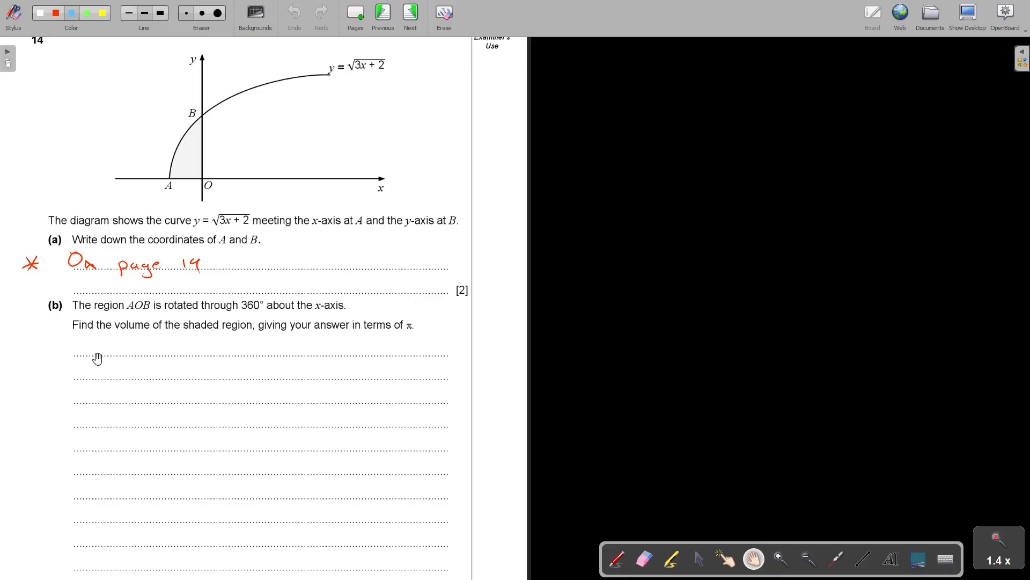
mouse_move(260, 336)
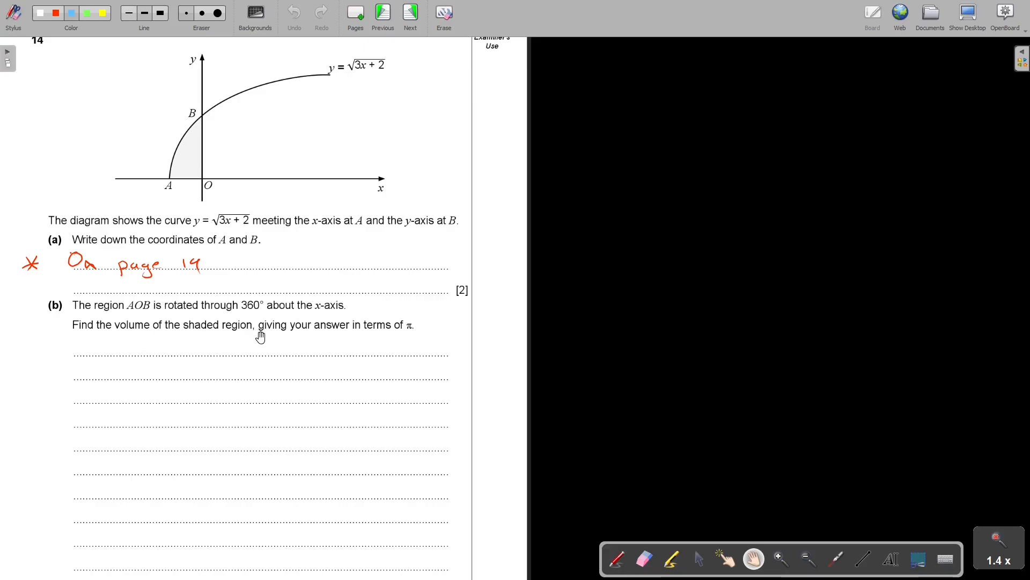
mouse_move(428, 338)
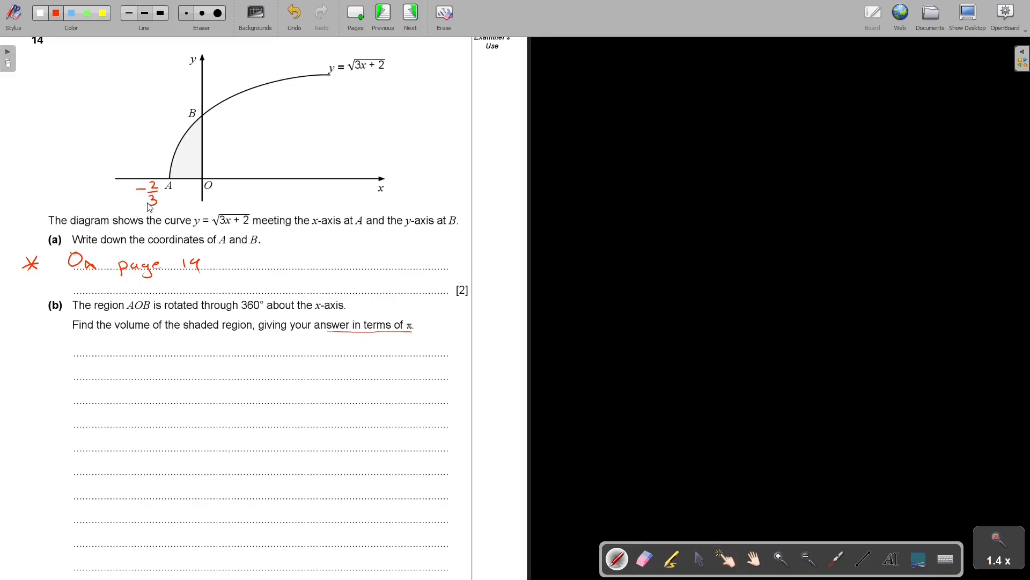
Step: Label point B on the diagram with √2
drag(177, 102, 194, 114)
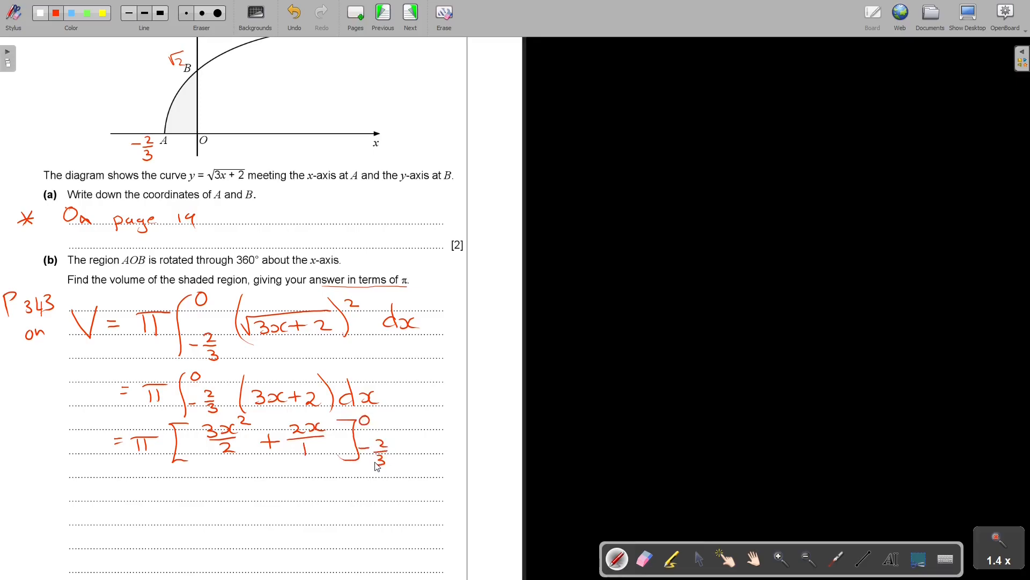
Step: Write the substituted limits π[(3/2(0)²+2(0)) − (3/2(−2/3)²+2(−2/3))] in red, undoing stray strokes along the way
scroll(down, 3)
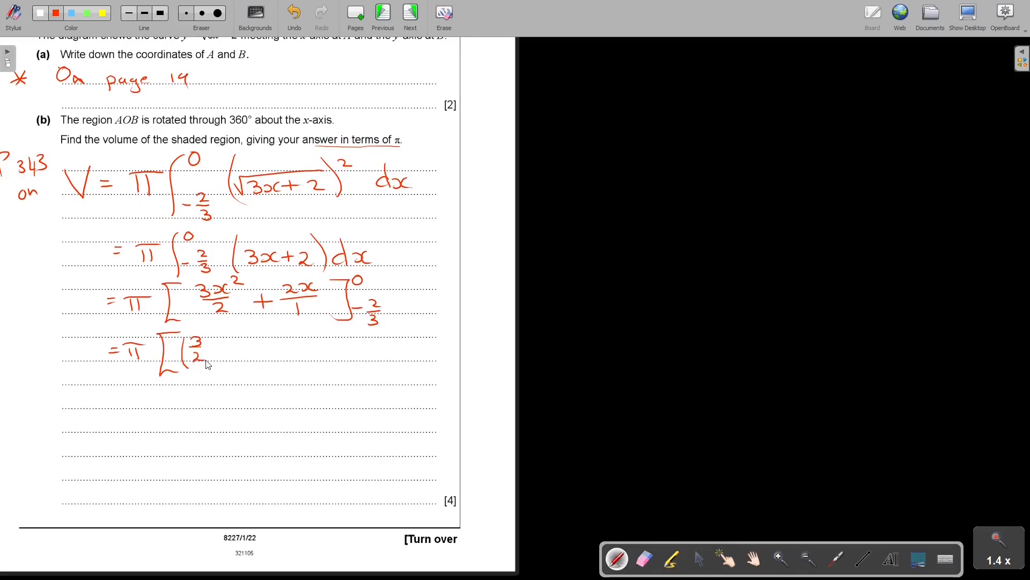
click(293, 13)
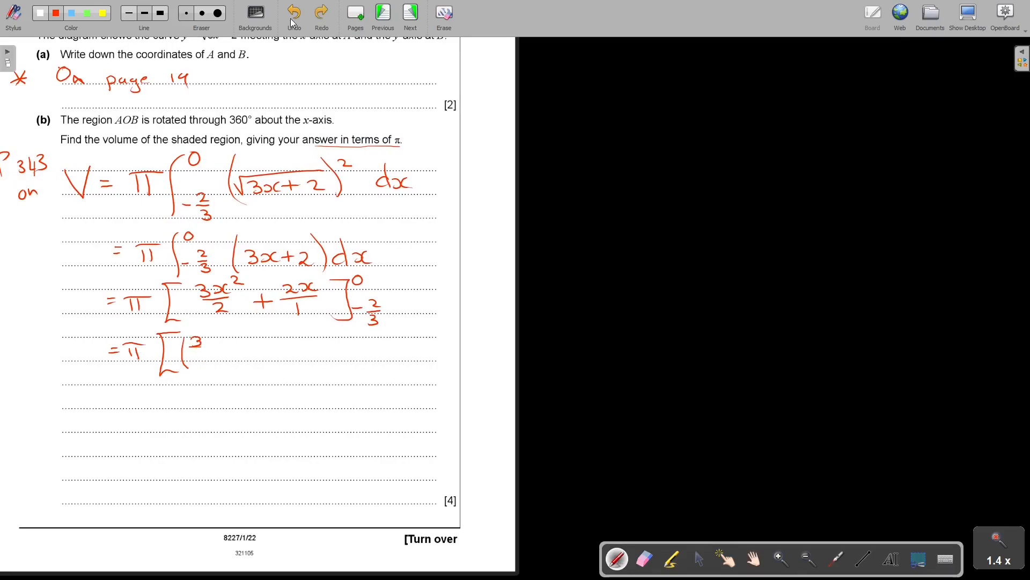
click(321, 12)
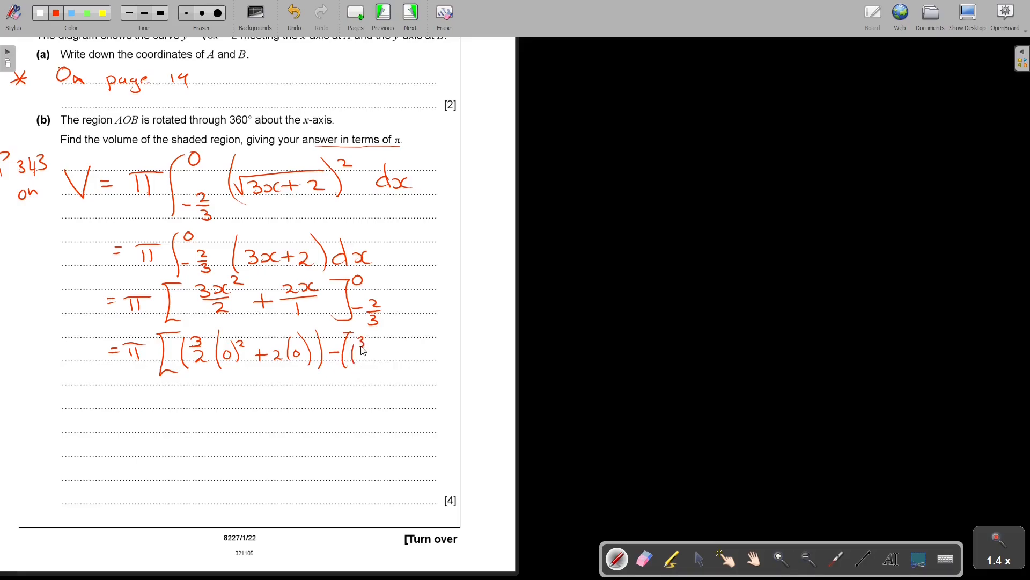
click(293, 14)
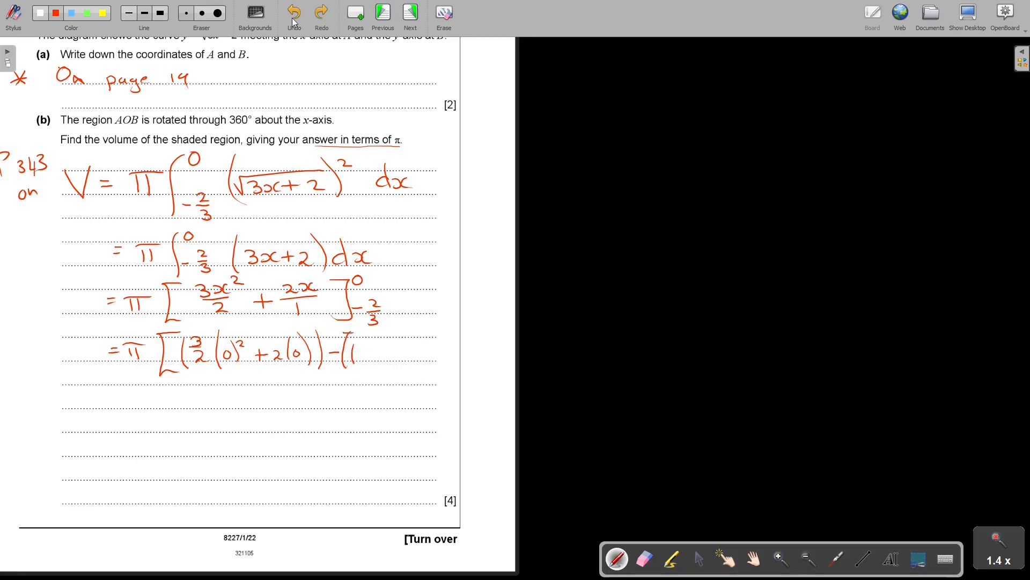
click(292, 13)
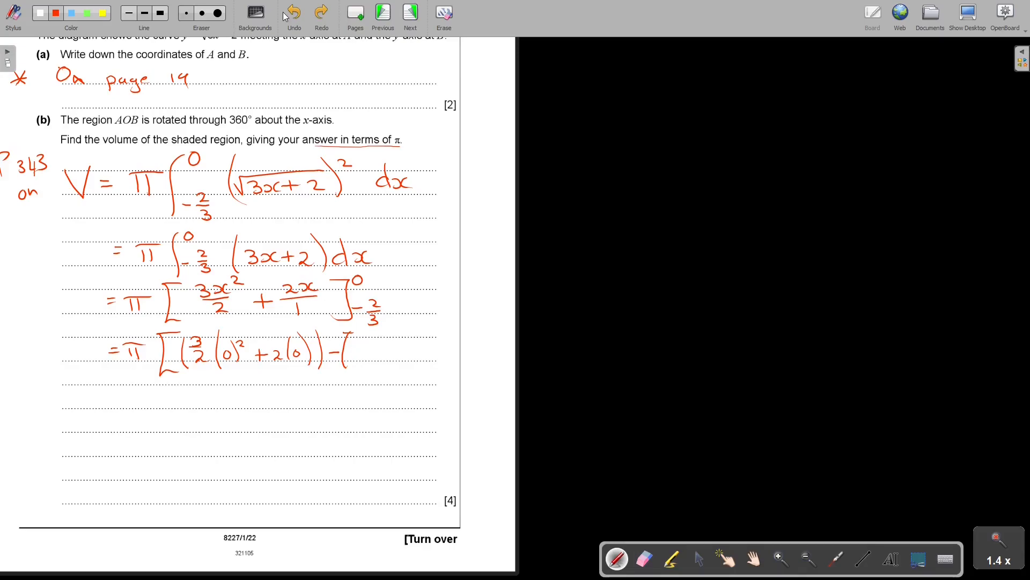
click(359, 341)
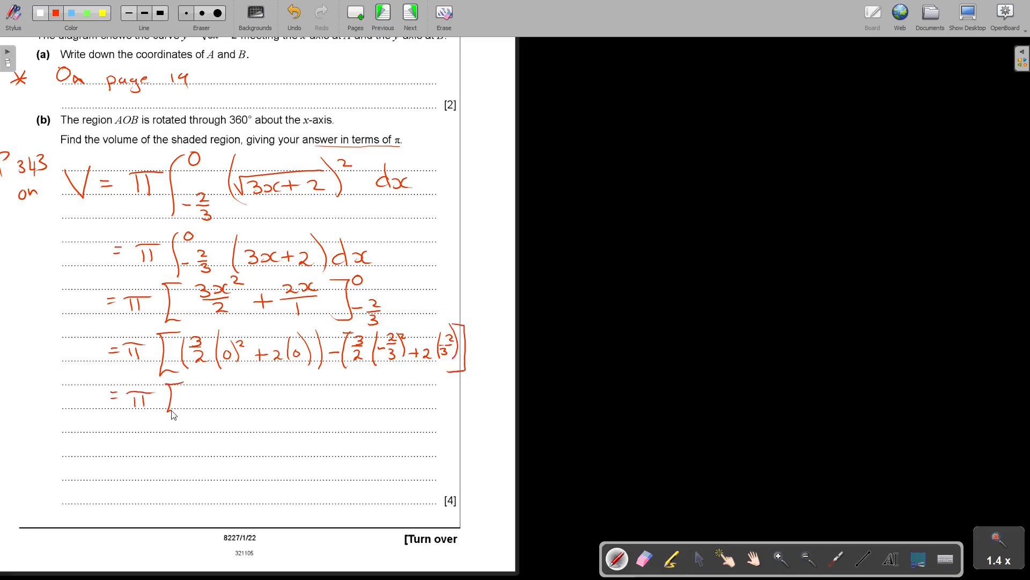
mouse_move(184, 415)
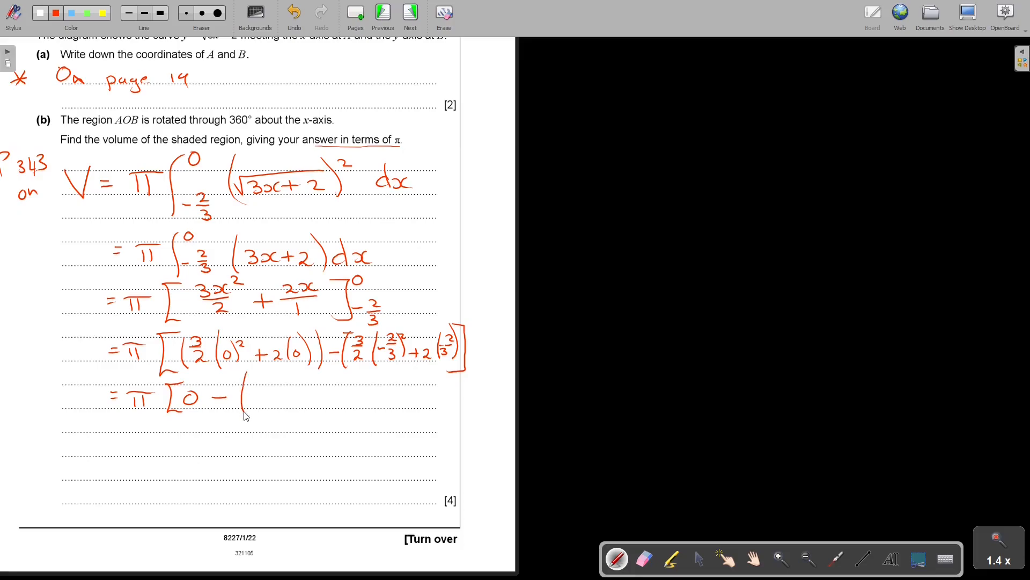
mouse_move(248, 418)
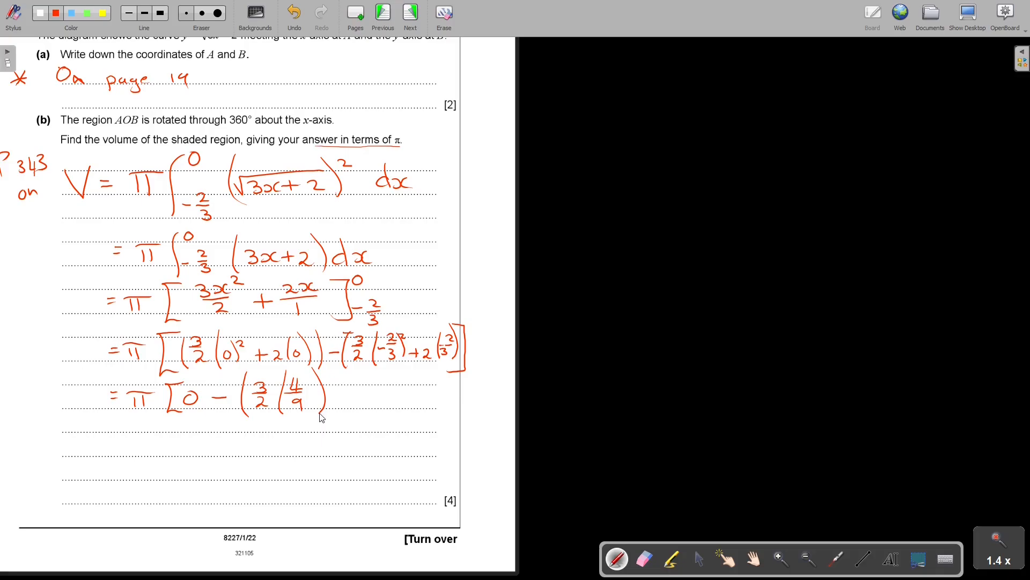
mouse_move(343, 400)
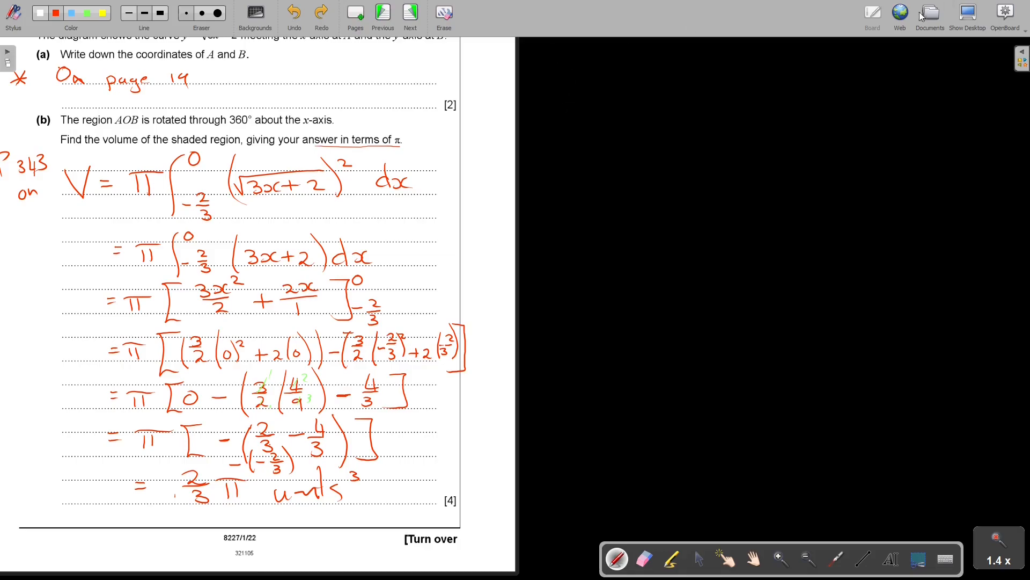
Step: Load the 'AS-Level 2022 Paper 1 Exam Report' from My documents at the Question 14 mark scheme
click(929, 14)
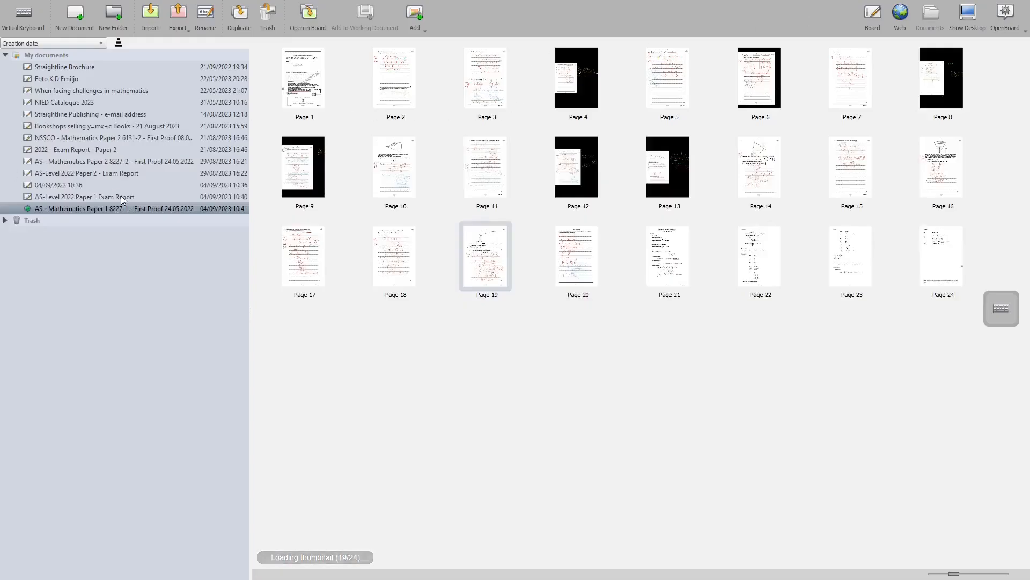
click(84, 197)
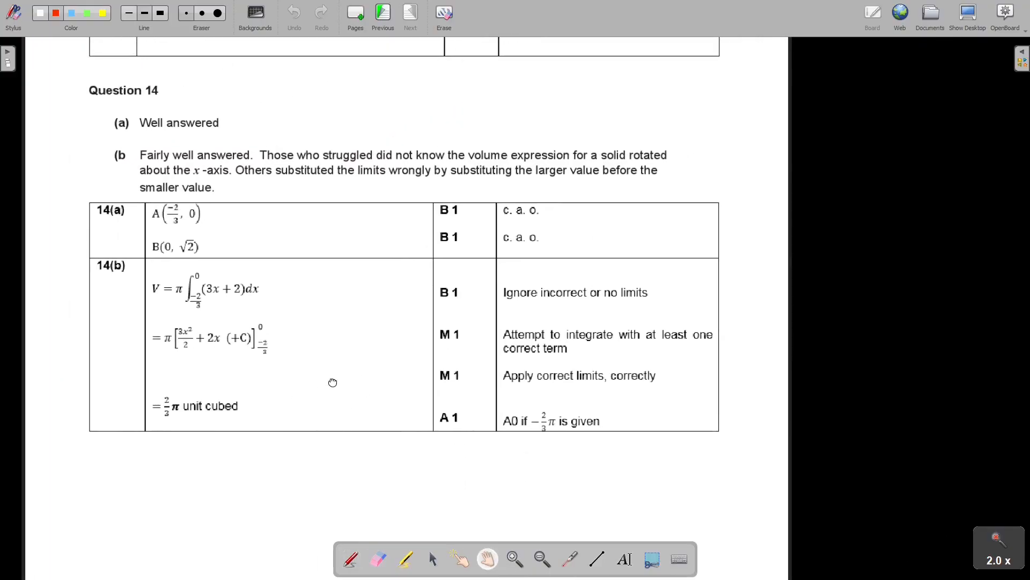
scroll(up, 3)
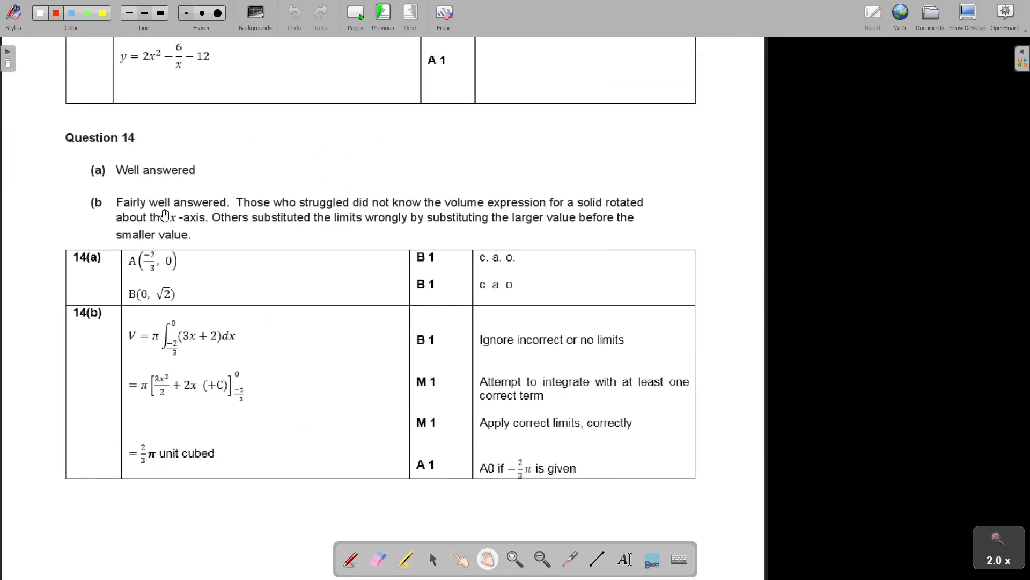
mouse_move(502, 213)
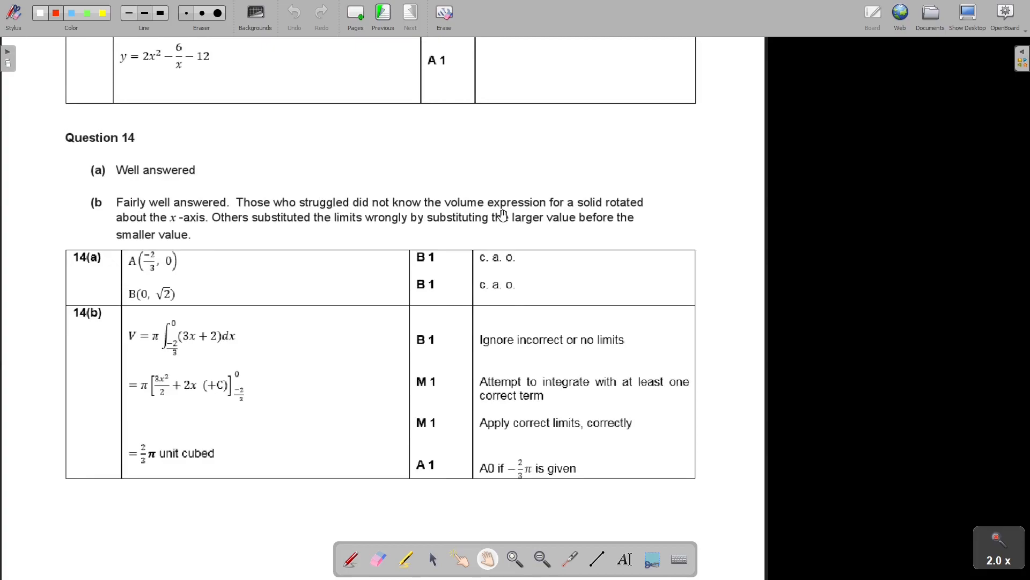
mouse_move(164, 229)
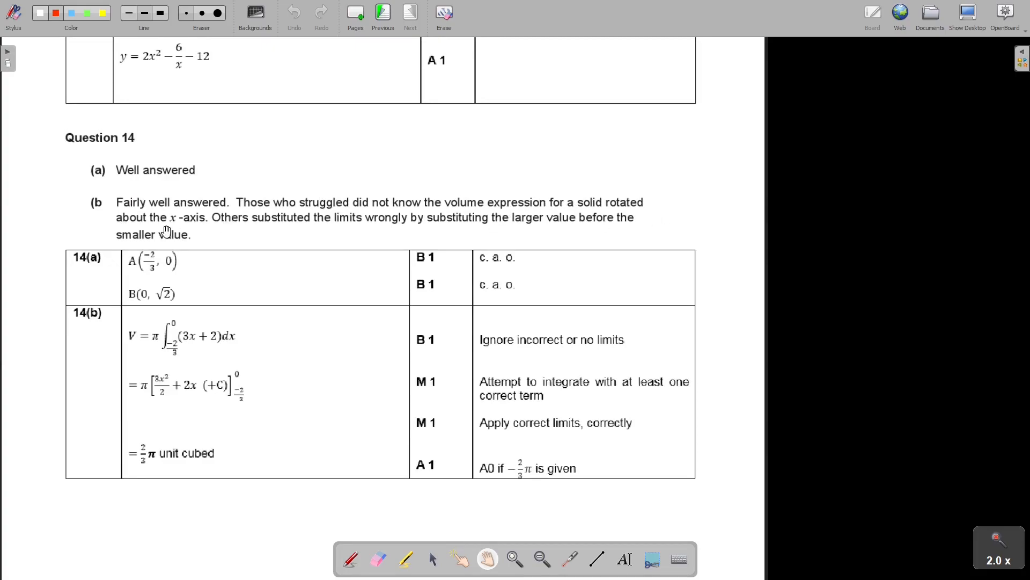
mouse_move(280, 229)
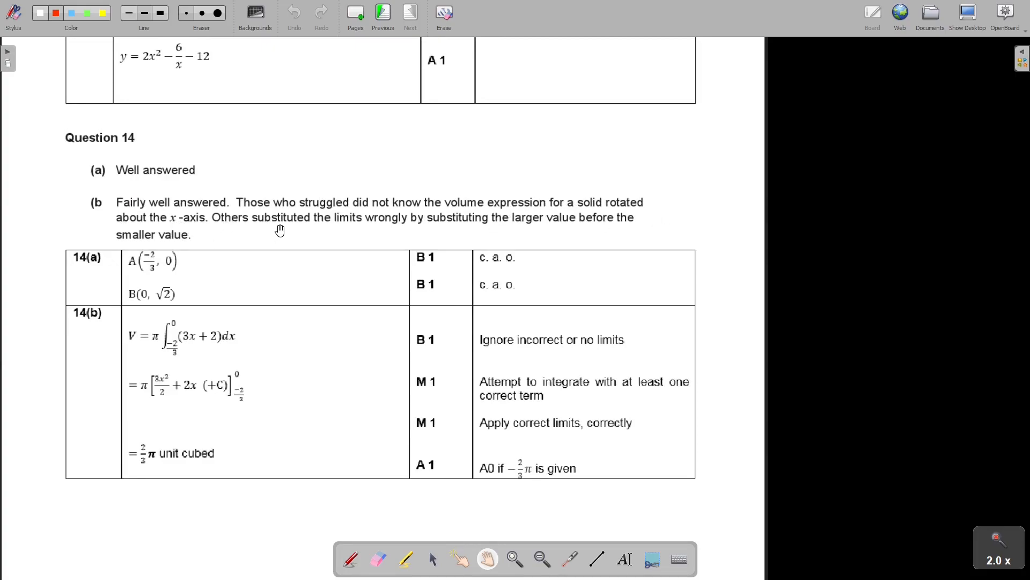
mouse_move(472, 228)
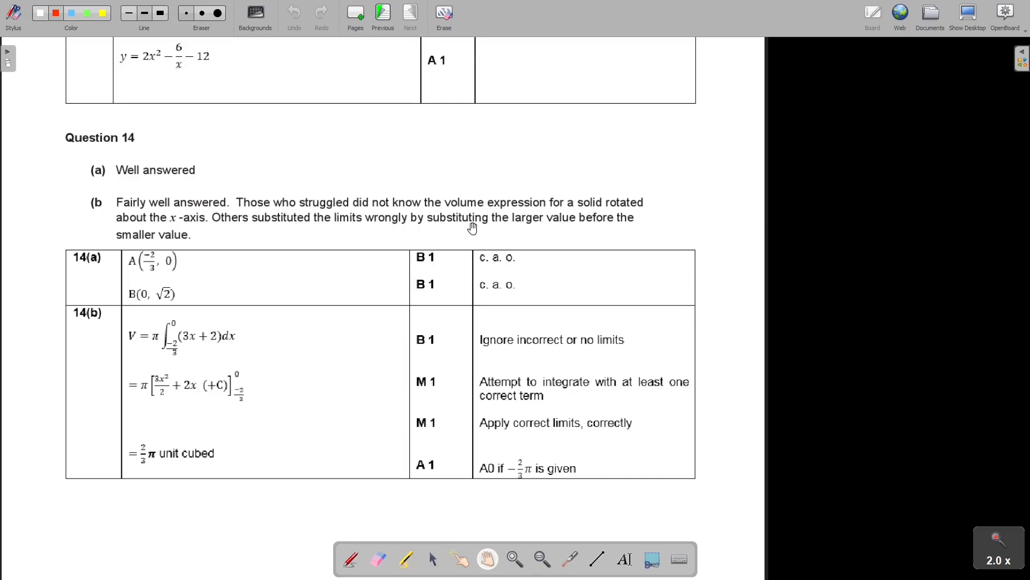
mouse_move(182, 243)
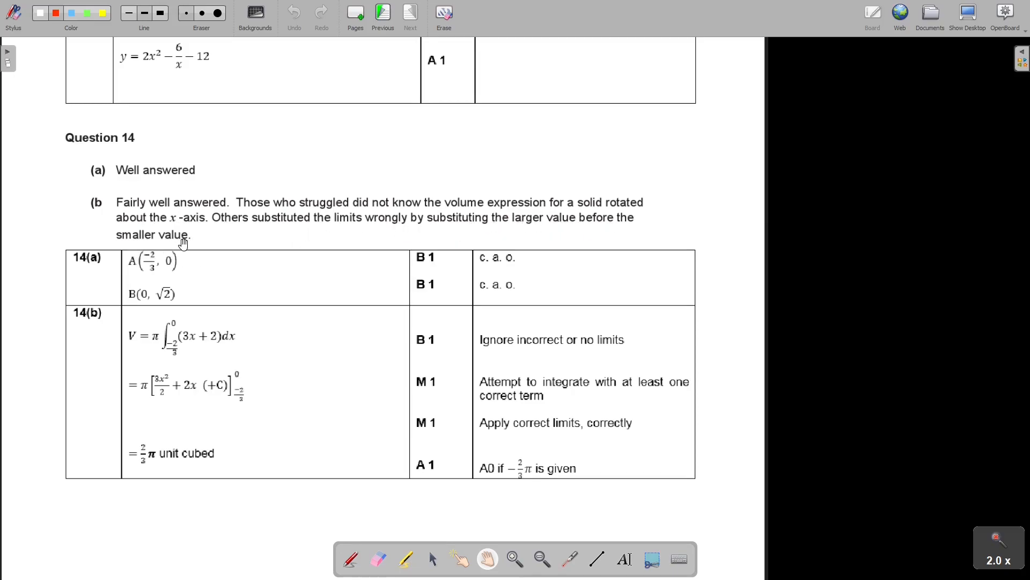
mouse_move(215, 211)
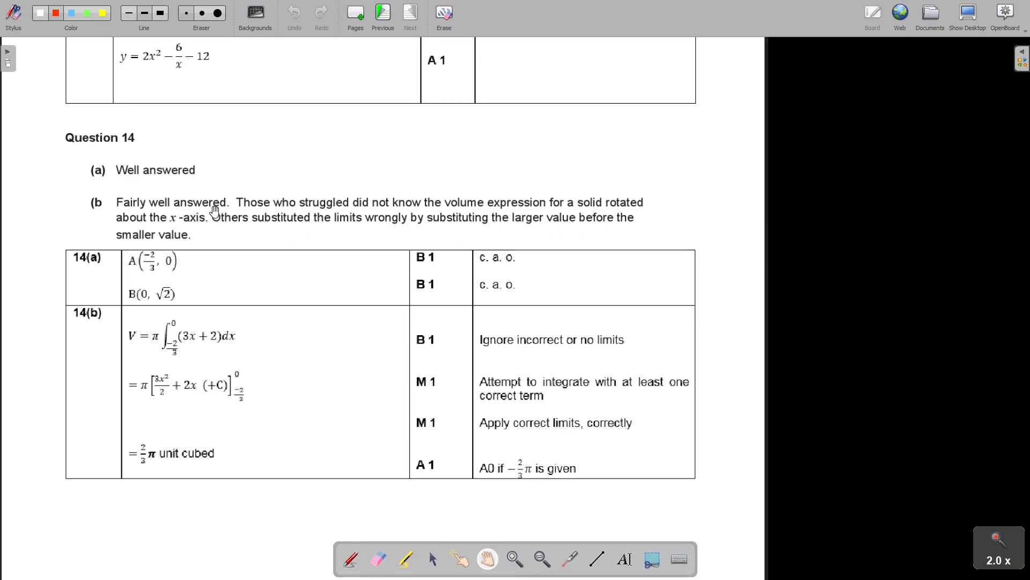
mouse_move(232, 108)
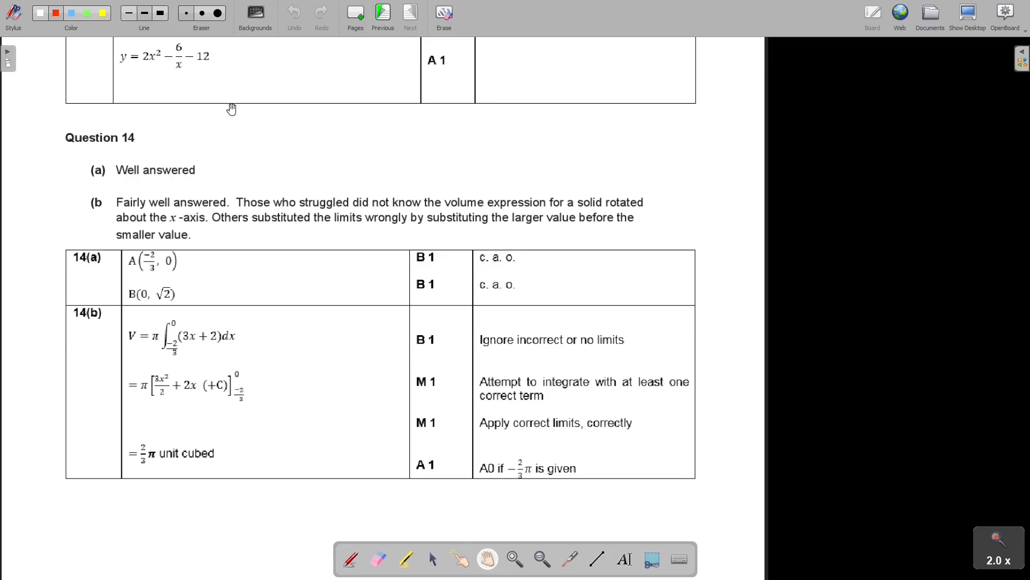
mouse_move(219, 119)
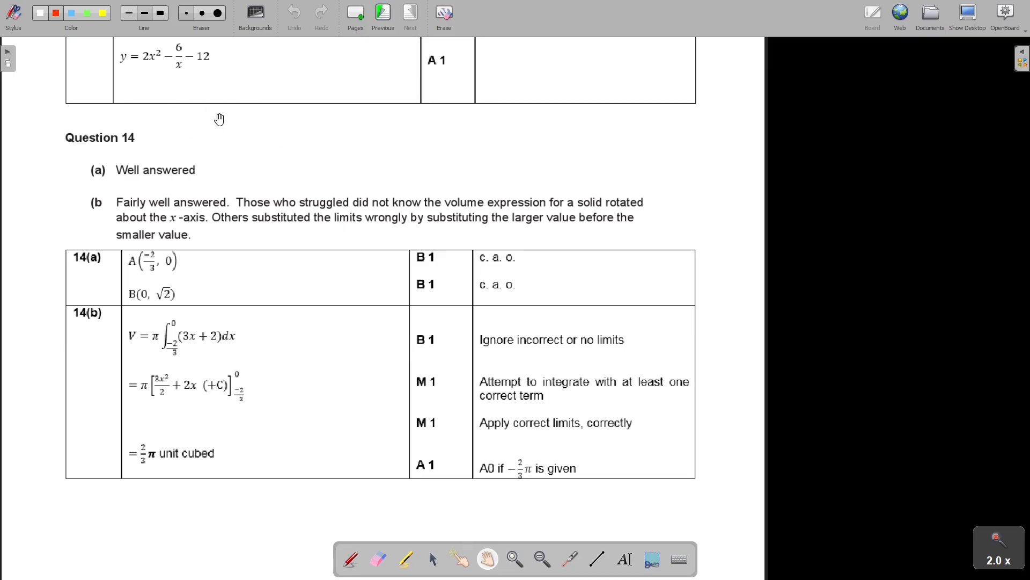
mouse_move(214, 191)
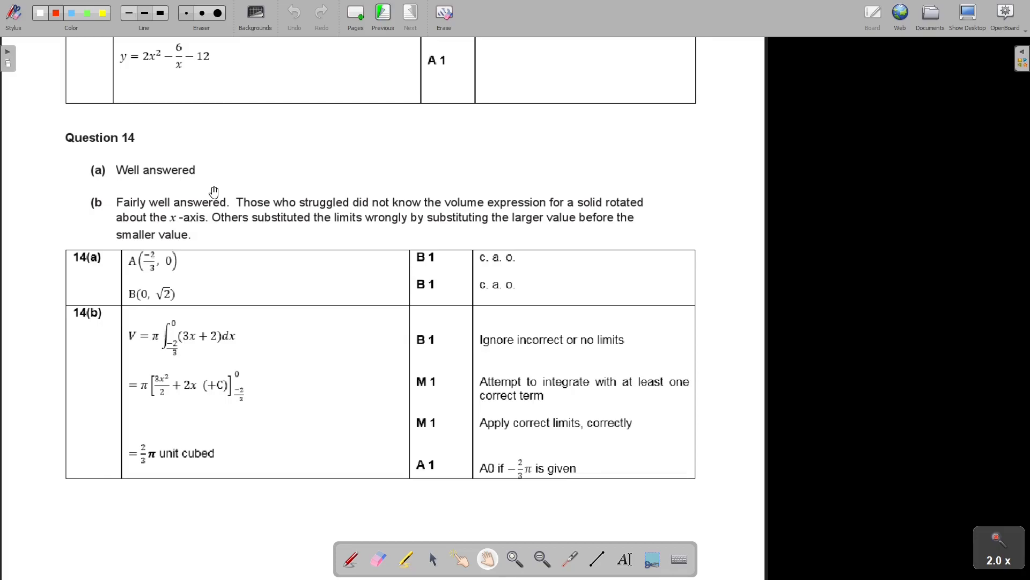
mouse_move(226, 214)
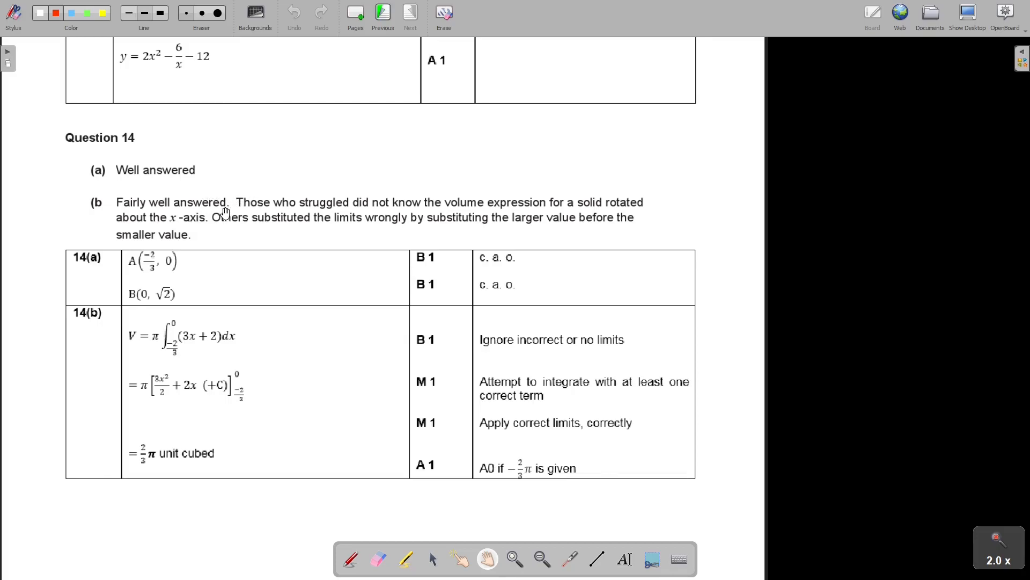
mouse_move(255, 248)
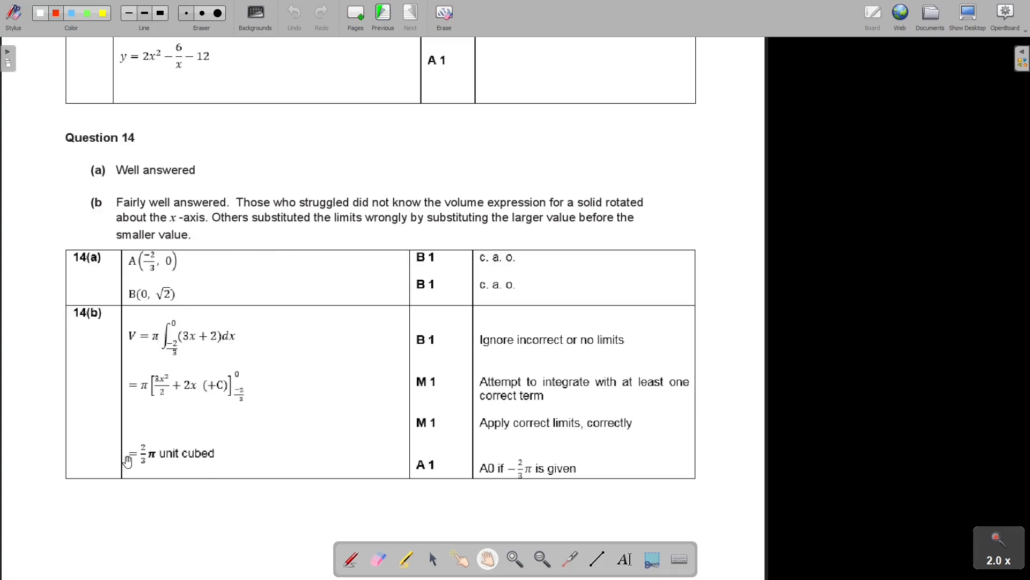
mouse_move(232, 470)
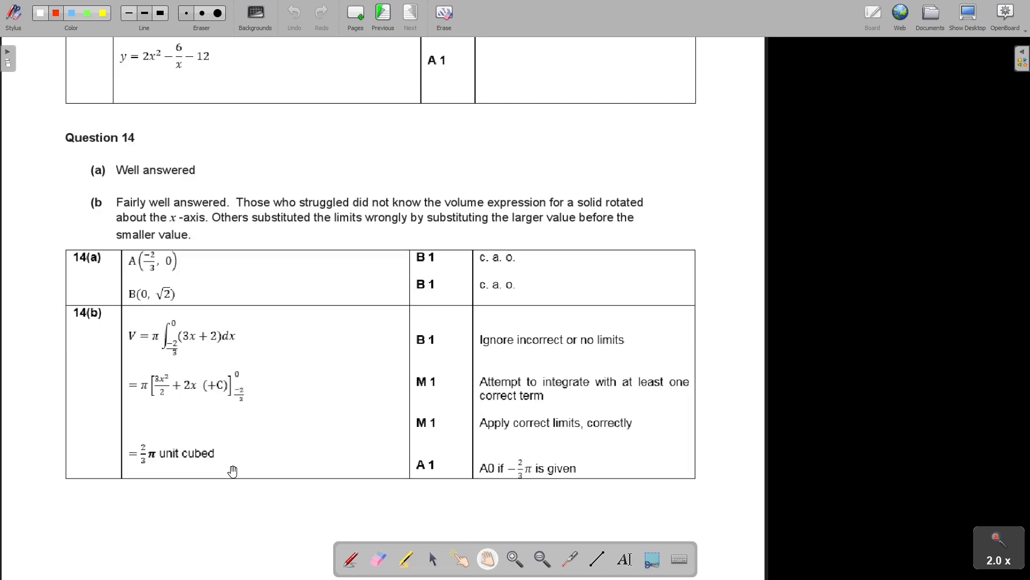
click(382, 14)
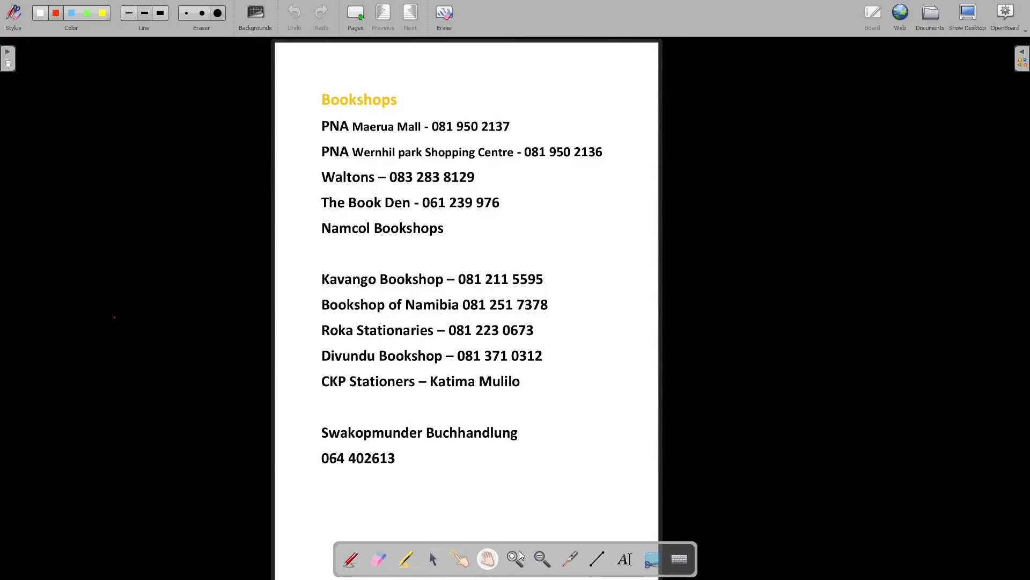
mouse_move(689, 536)
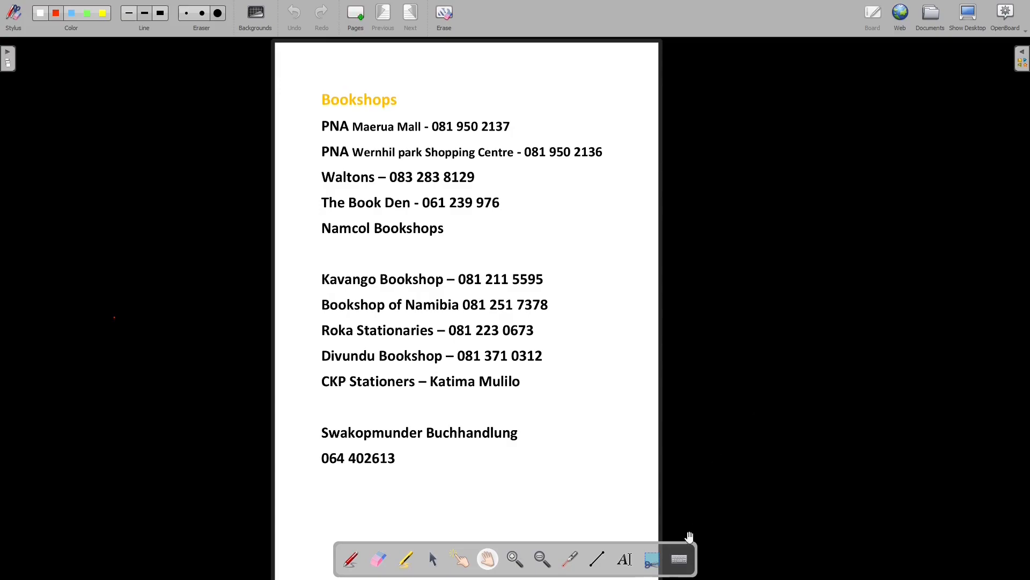
mouse_move(468, 5)
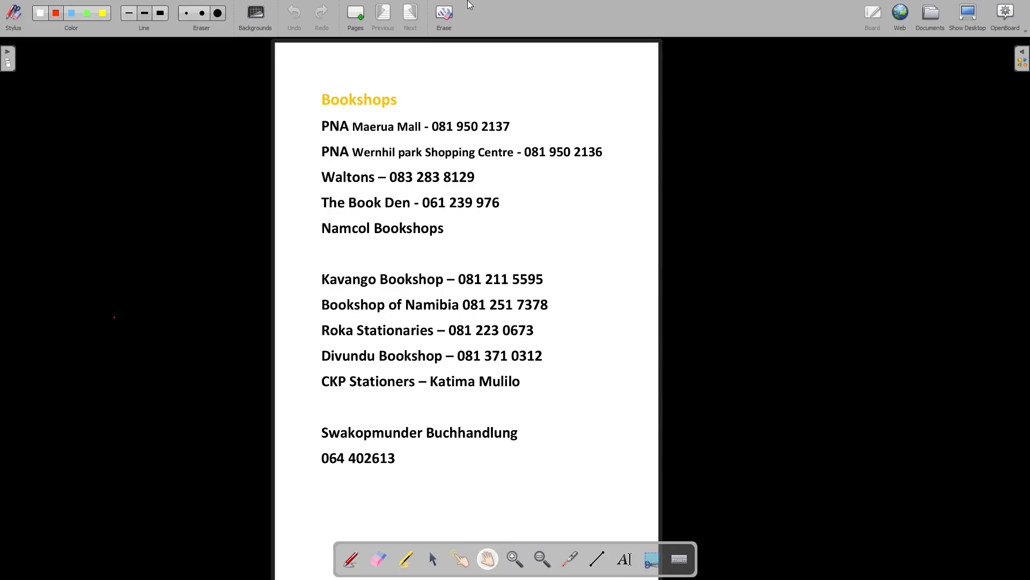
Step: Advance from the Bookshops page to the Grade 8–9 Mathematics catalogue page with the Y=MX+C wall charts
click(382, 13)
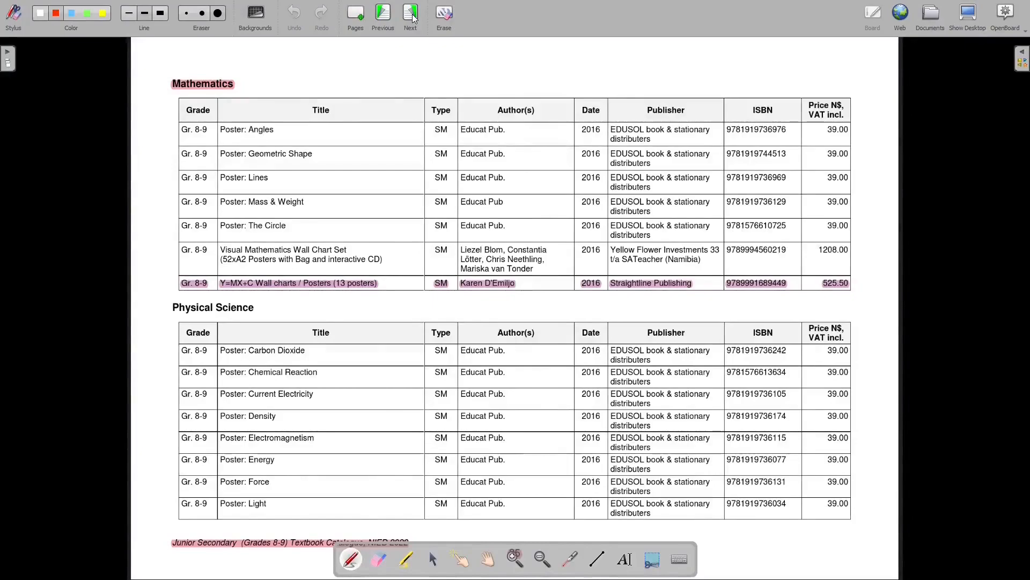
Step: Page through the Grade 10–11 and Grade 12 Mathematics listings to the Straightline Publishing contact page
click(410, 13)
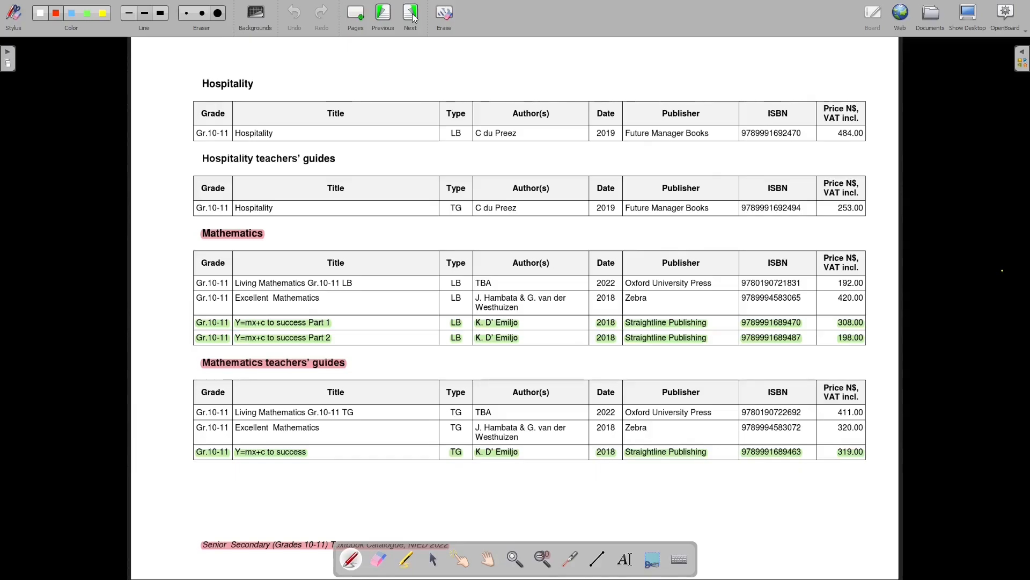
click(410, 13)
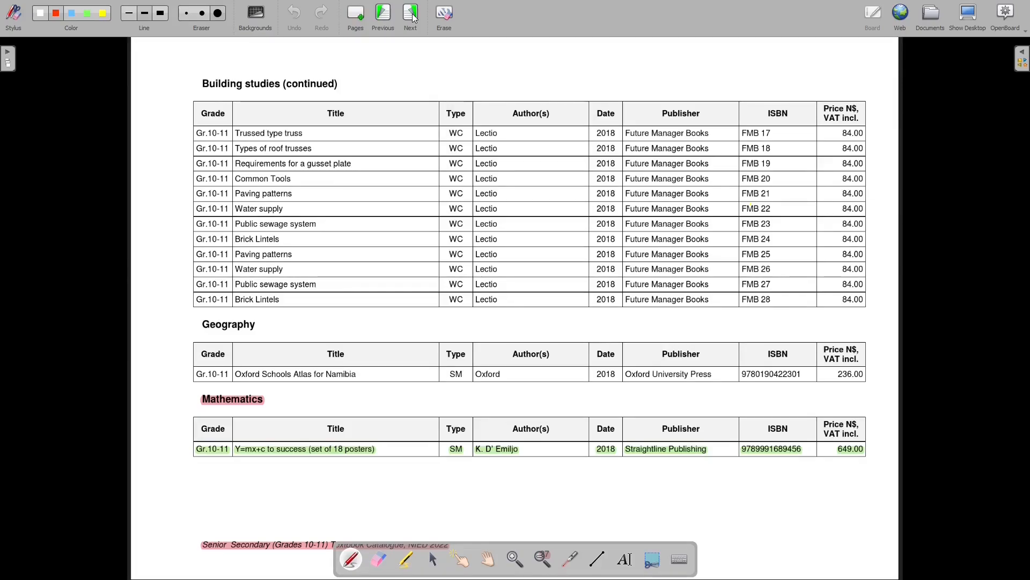
click(410, 13)
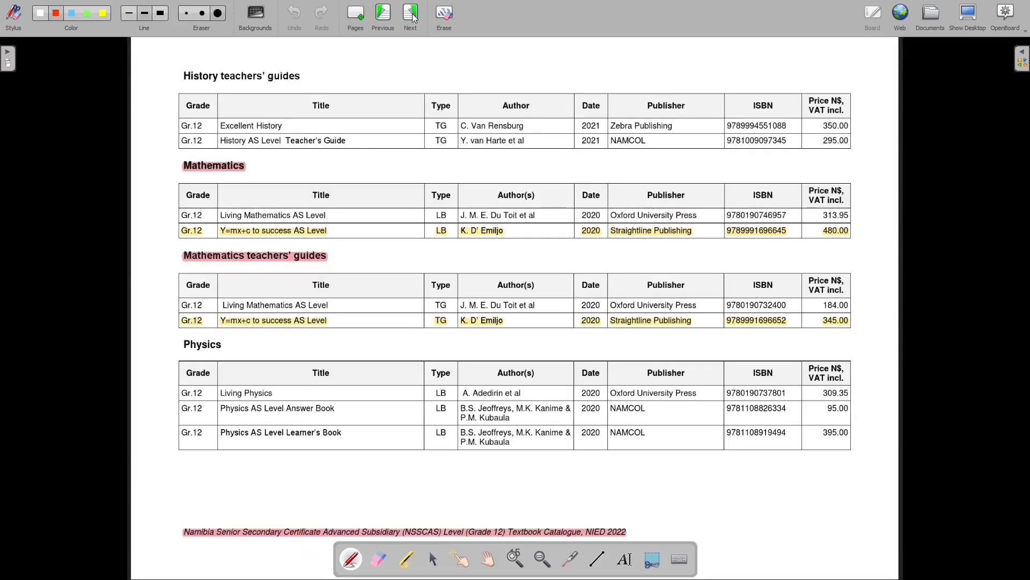
click(410, 13)
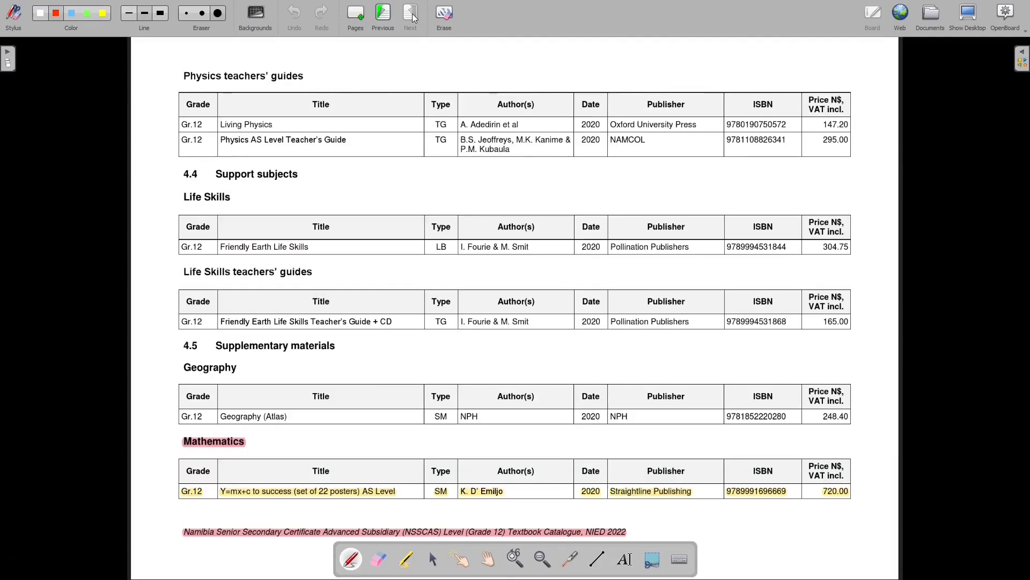
click(410, 12)
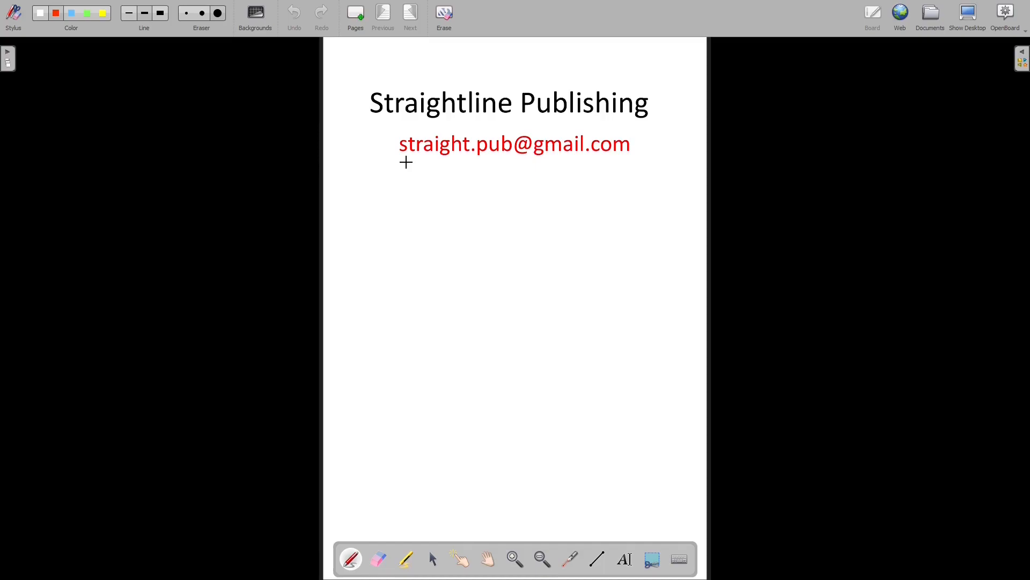
mouse_move(640, 203)
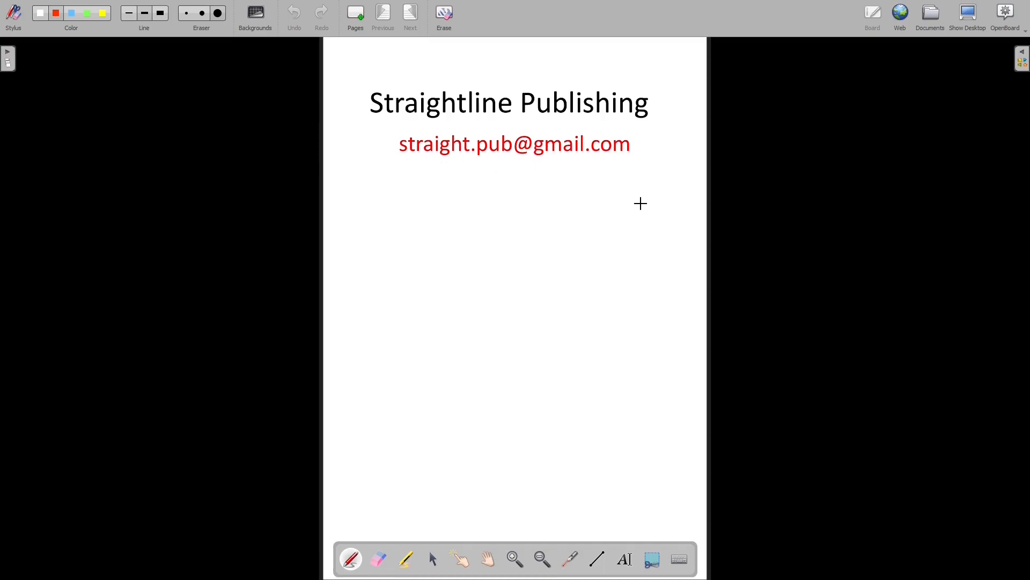